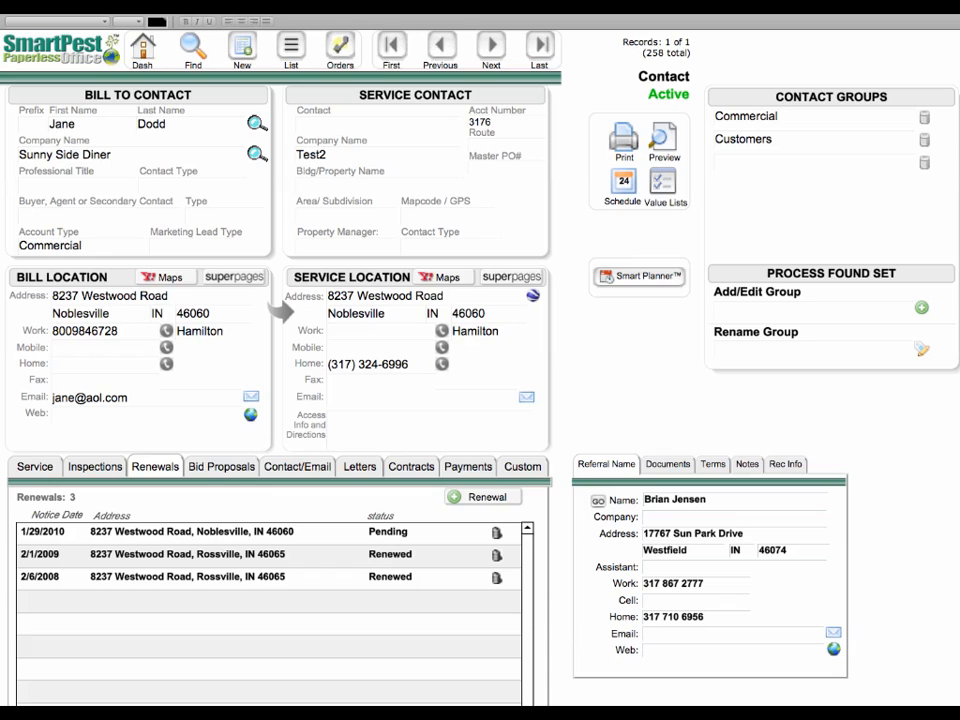
mouse_move(194, 606)
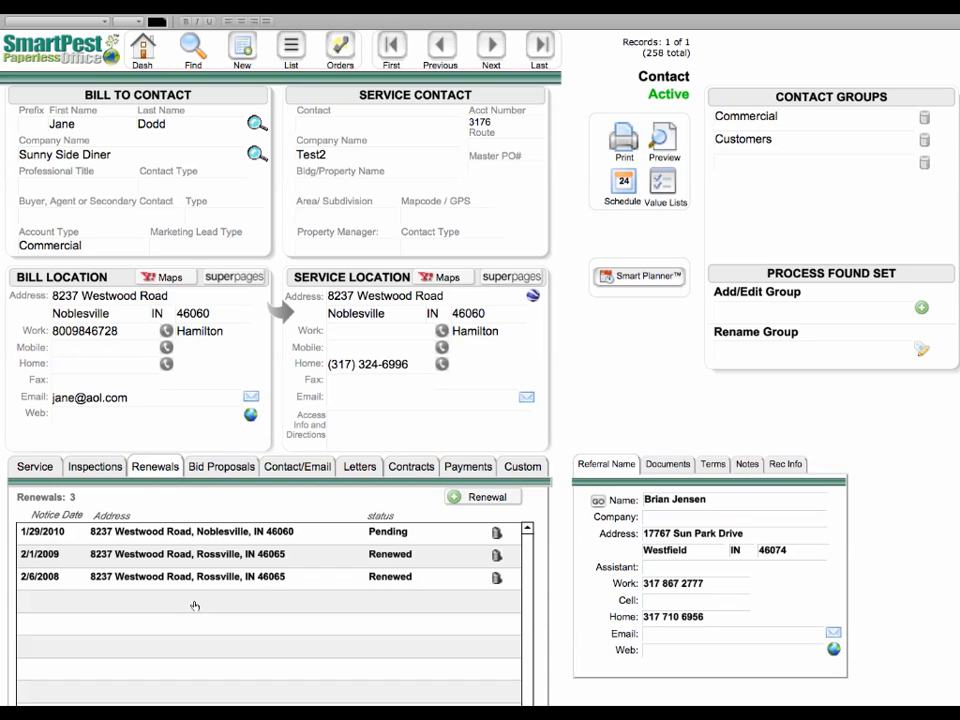
mouse_move(64, 578)
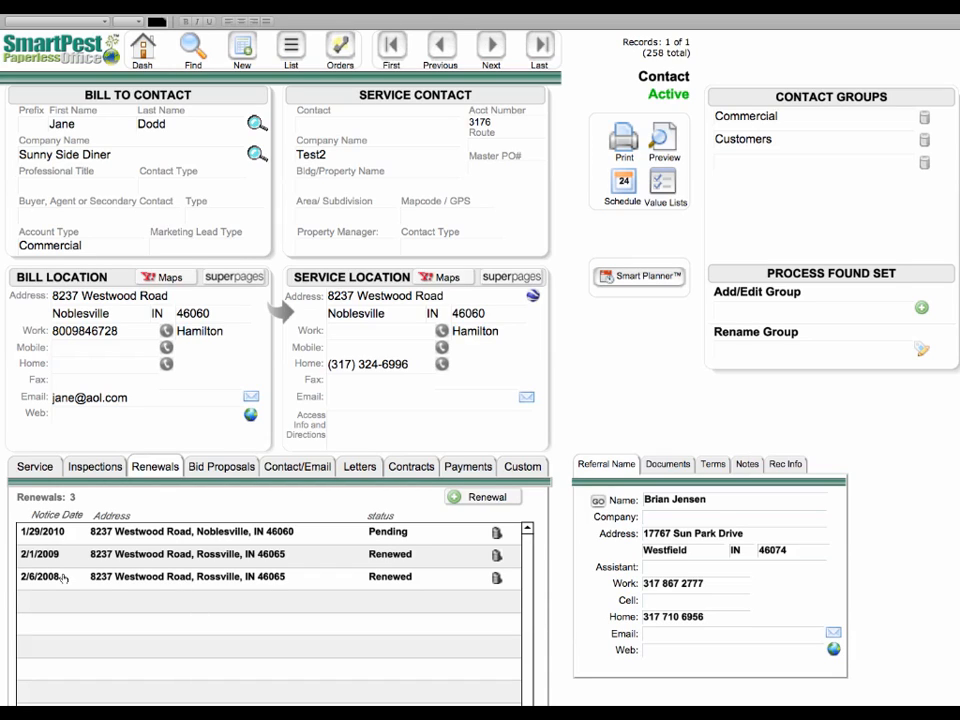
mouse_move(376, 588)
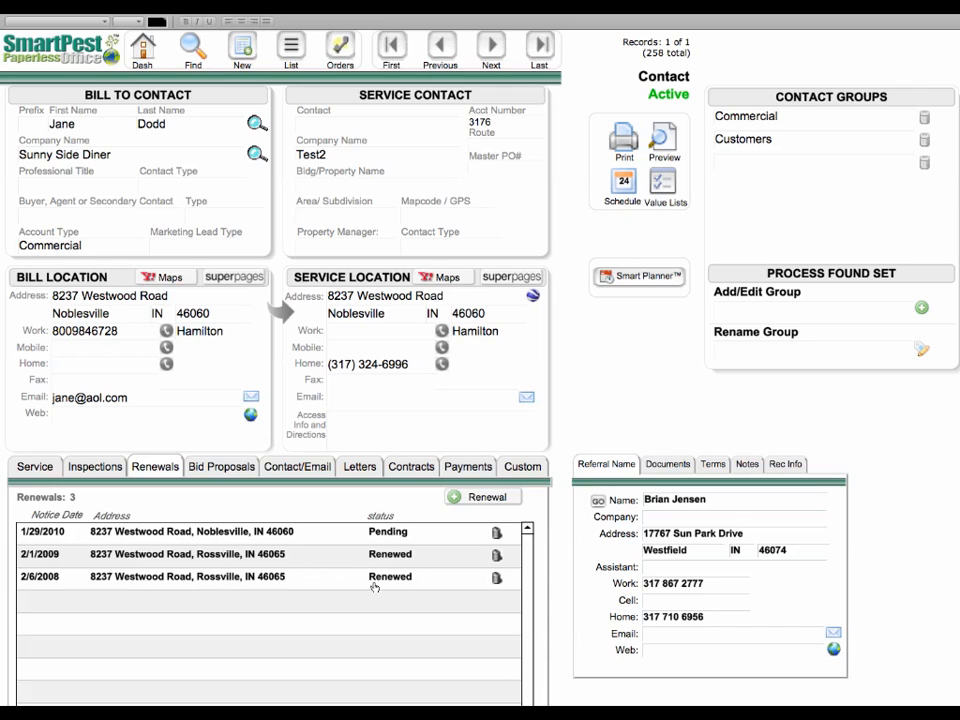
mouse_move(376, 558)
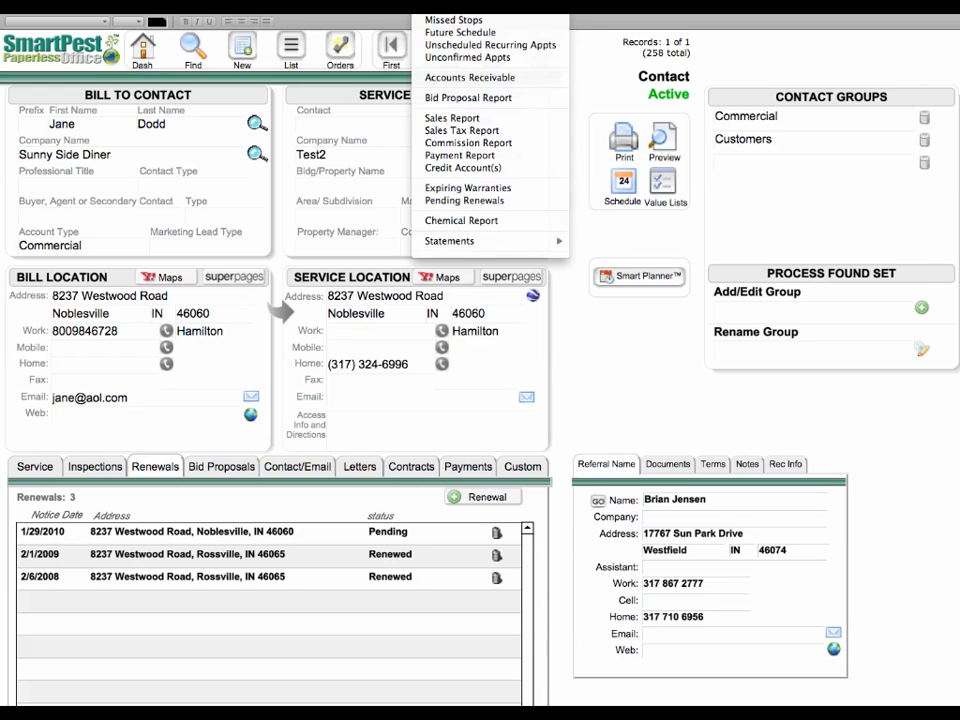
mouse_move(464, 200)
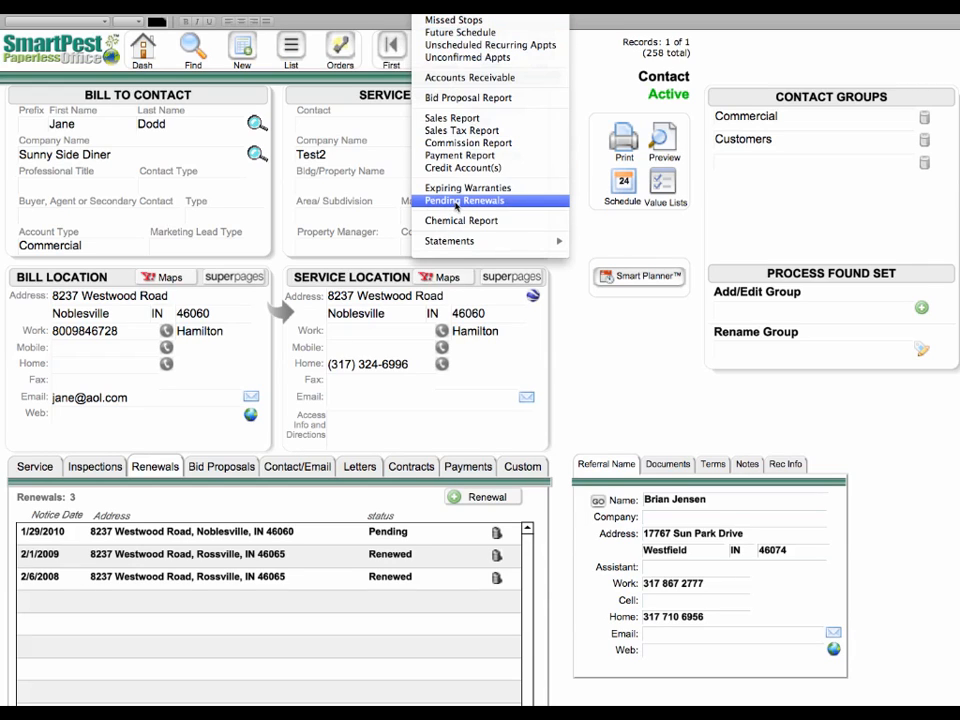
Step: Start the Pending Renewals report search, trying a Custom date range and settling on All
left_click(464, 200)
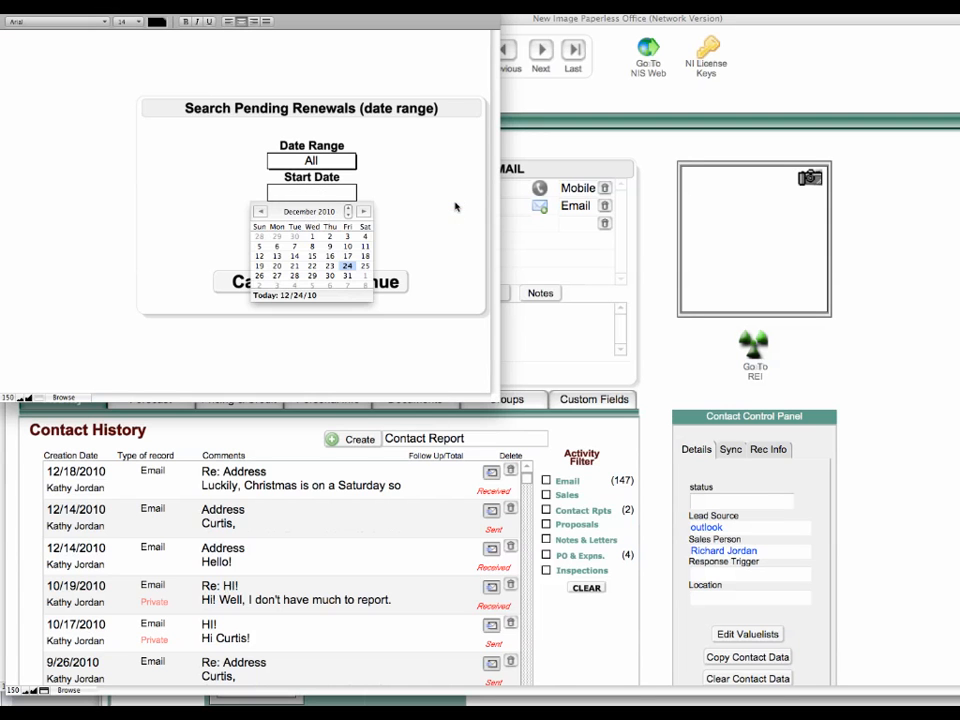
mouse_move(404, 200)
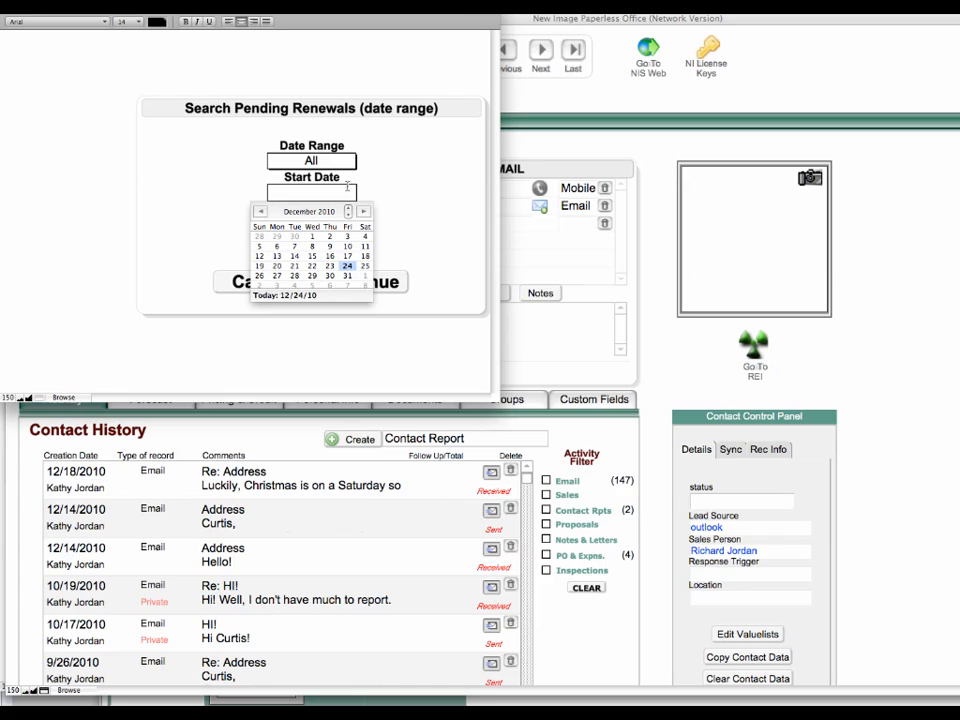
left_click(312, 160)
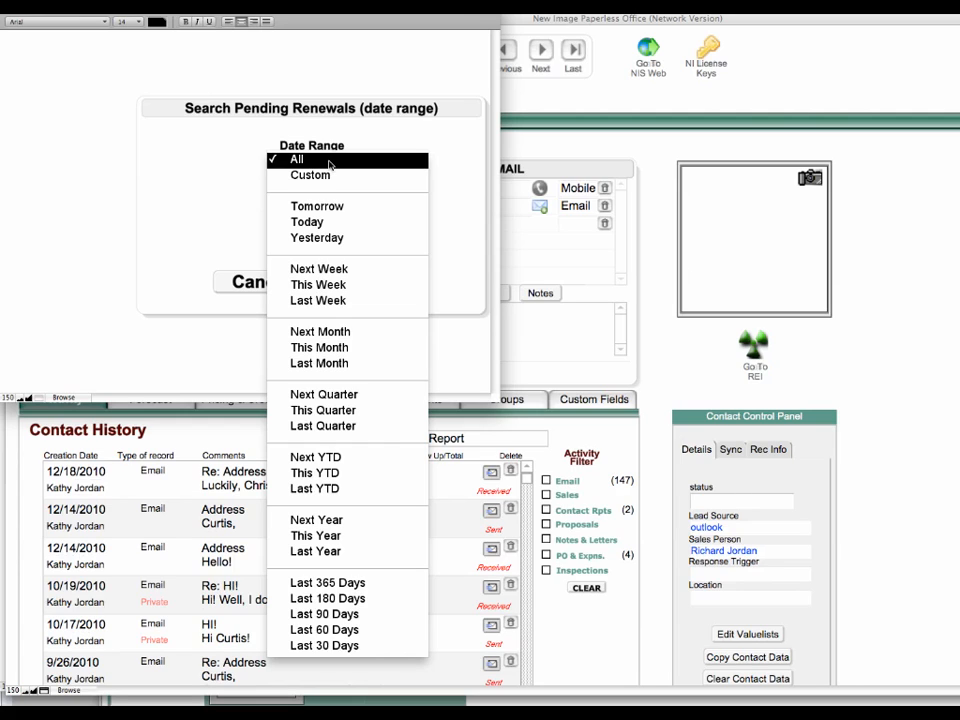
mouse_move(312, 176)
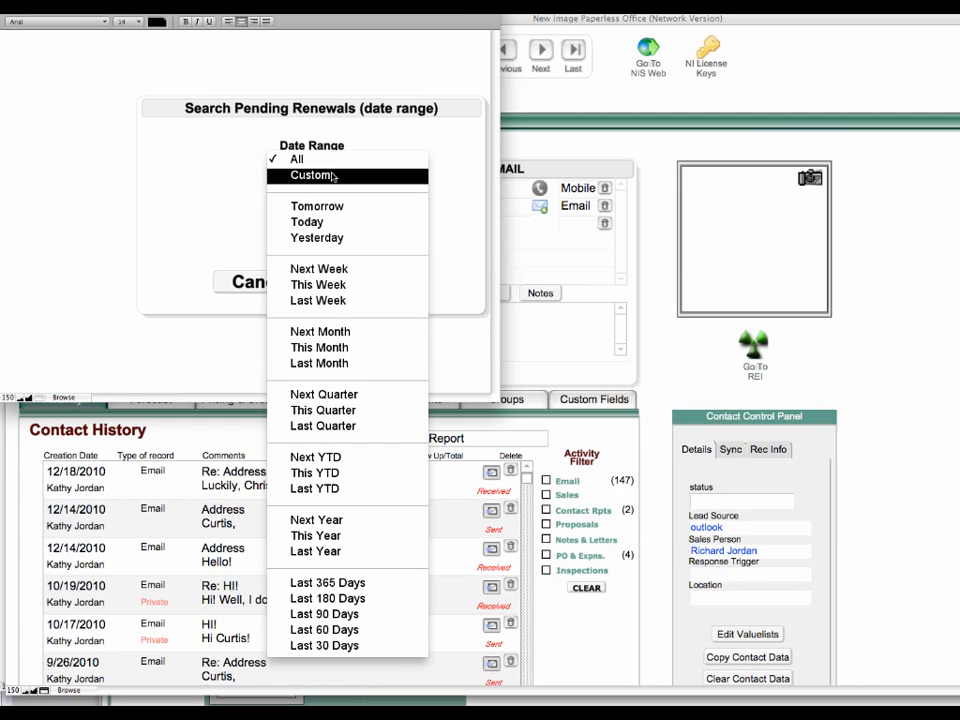
left_click(312, 176)
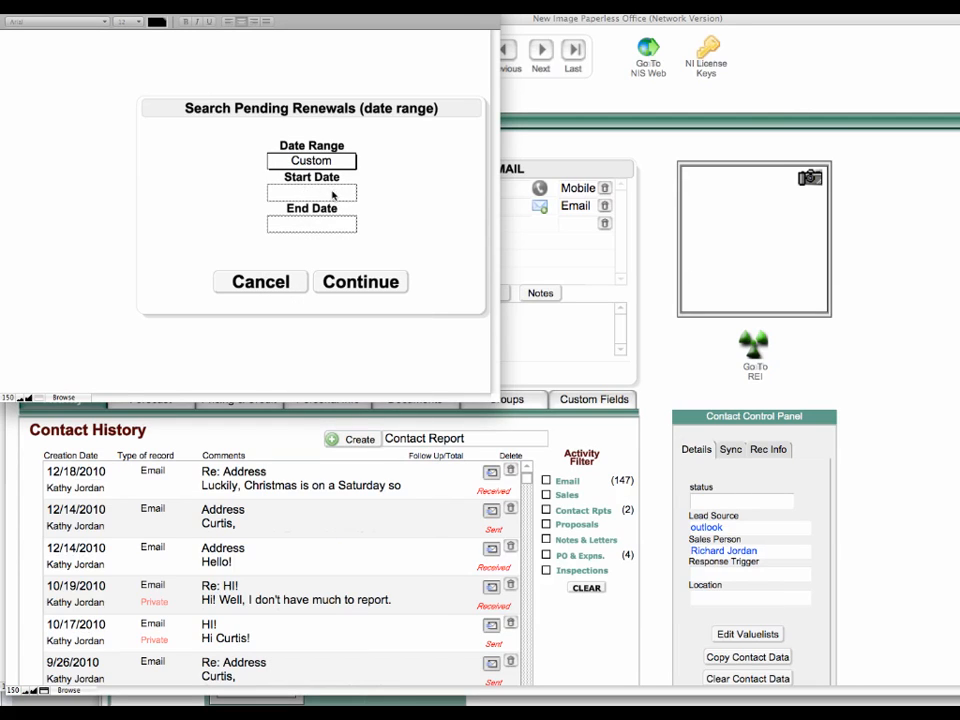
left_click(312, 192)
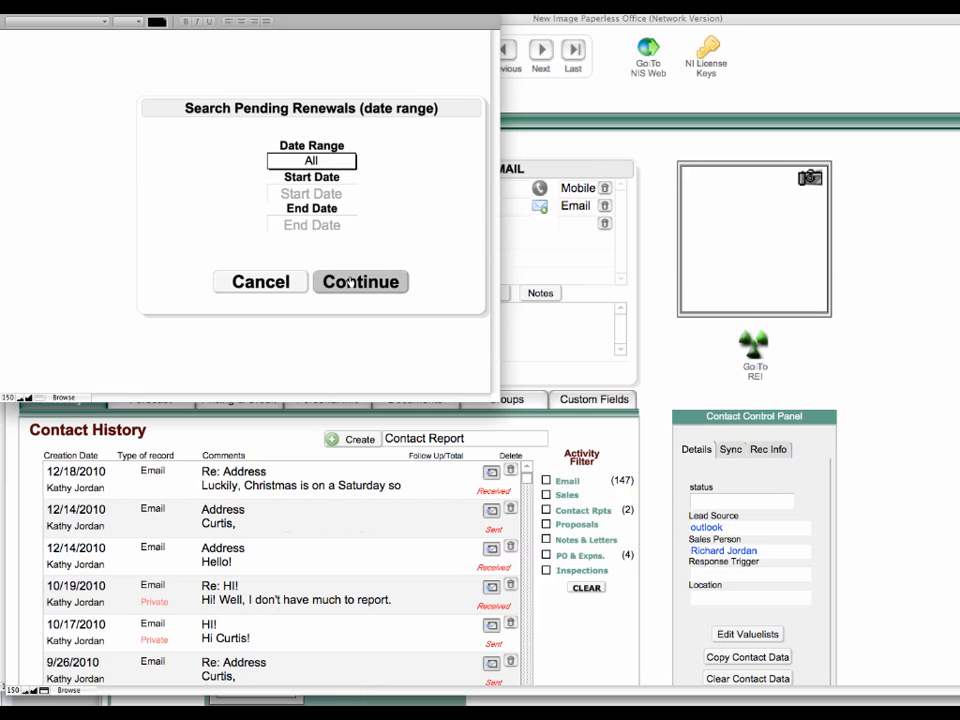
left_click(360, 280)
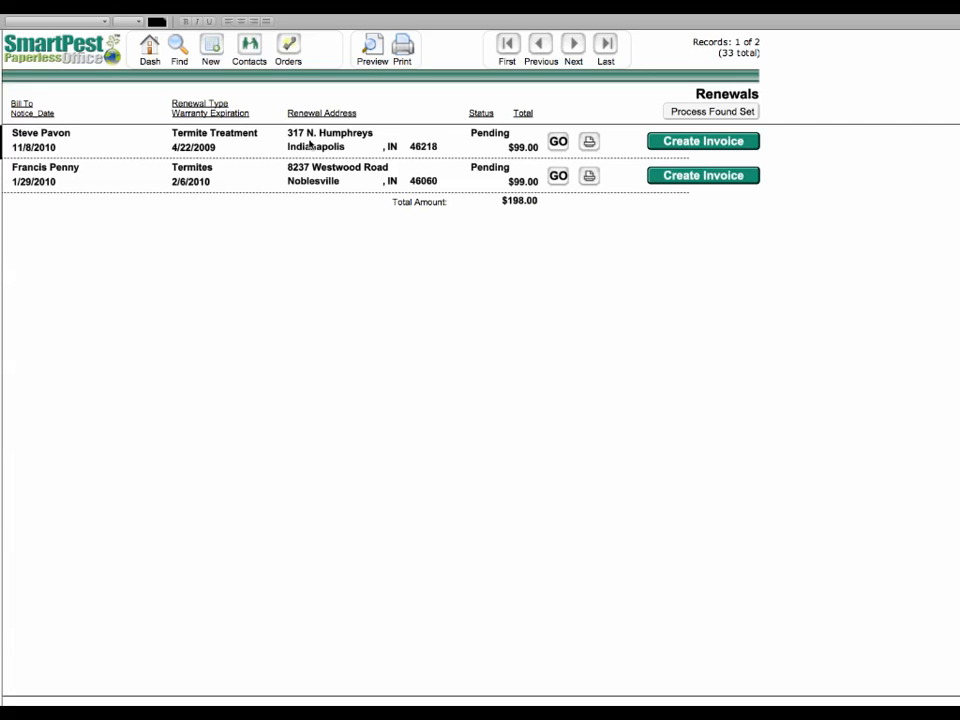
mouse_move(280, 184)
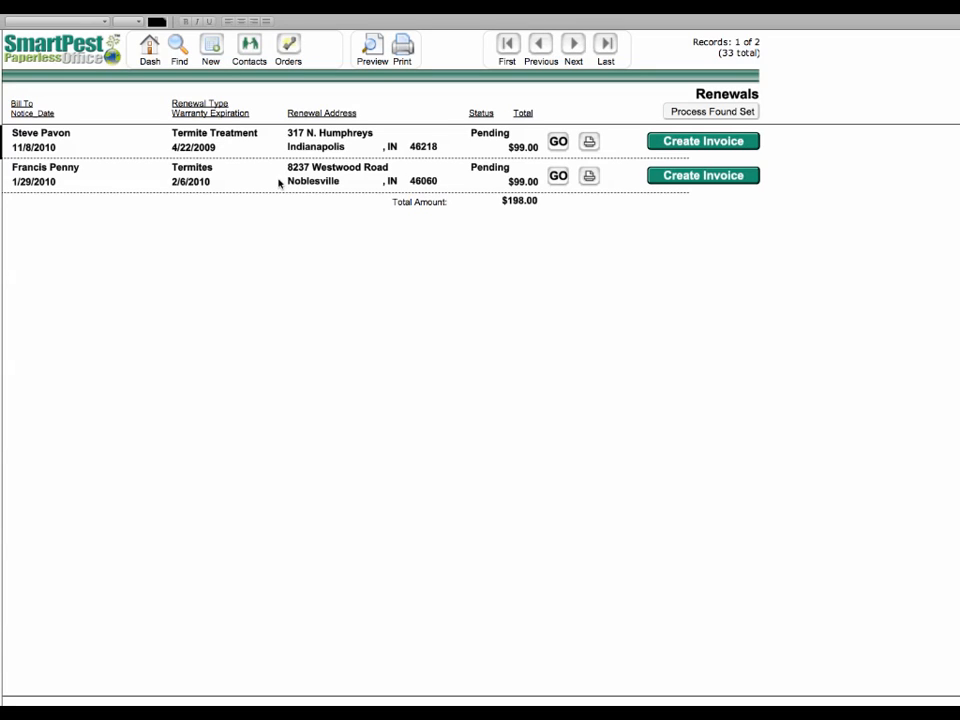
mouse_move(166, 180)
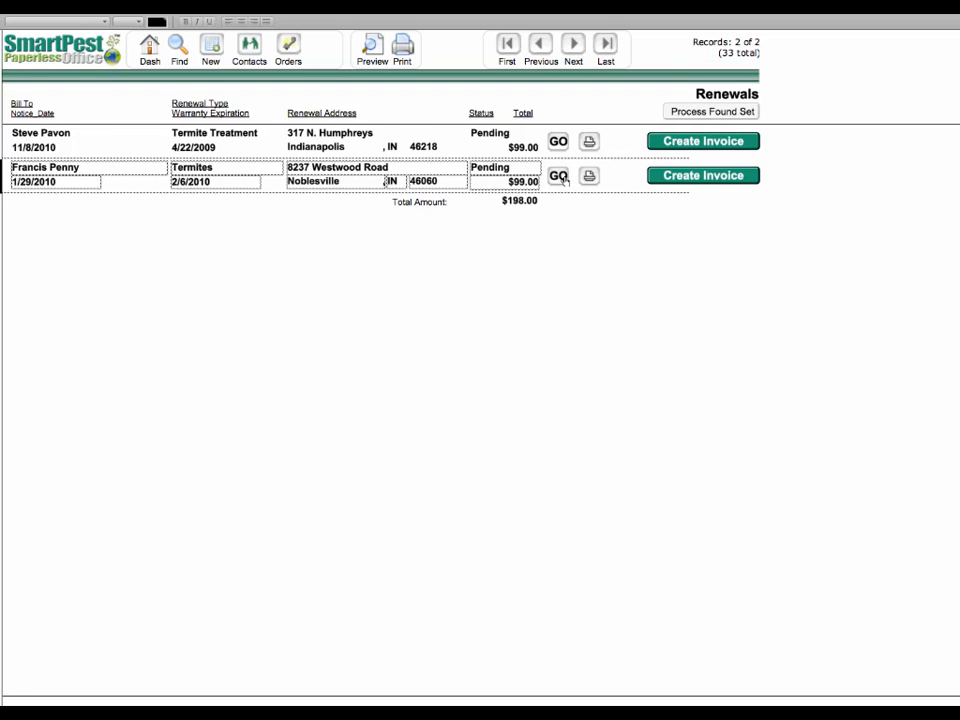
left_click(558, 176)
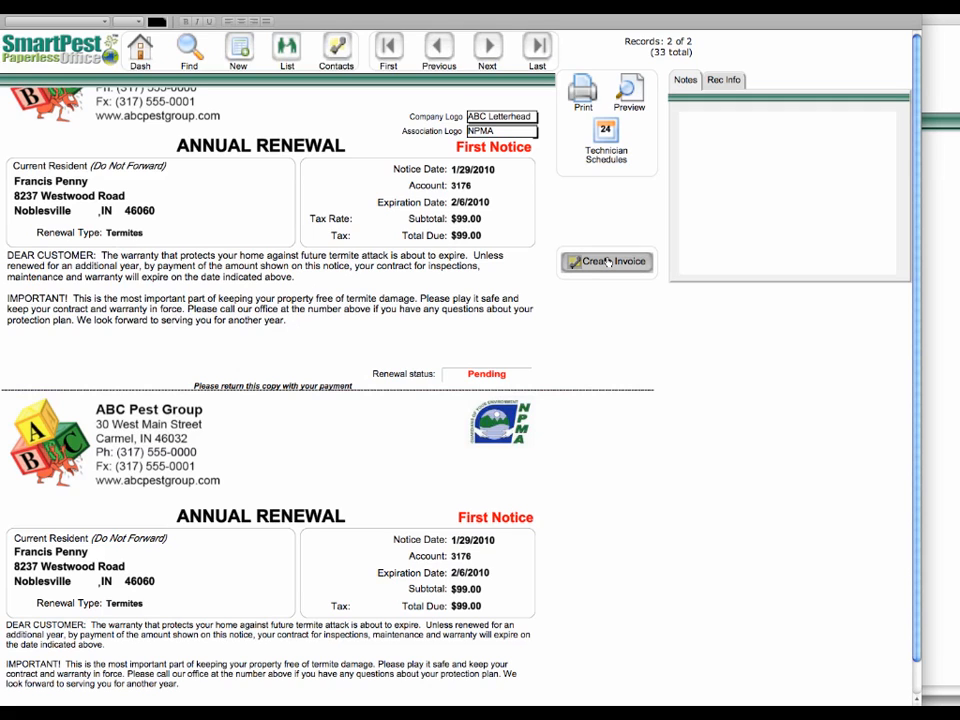
Step: Create invoice 11501 from the renewal and record the $99 payment as Paid in Full
left_click(606, 260)
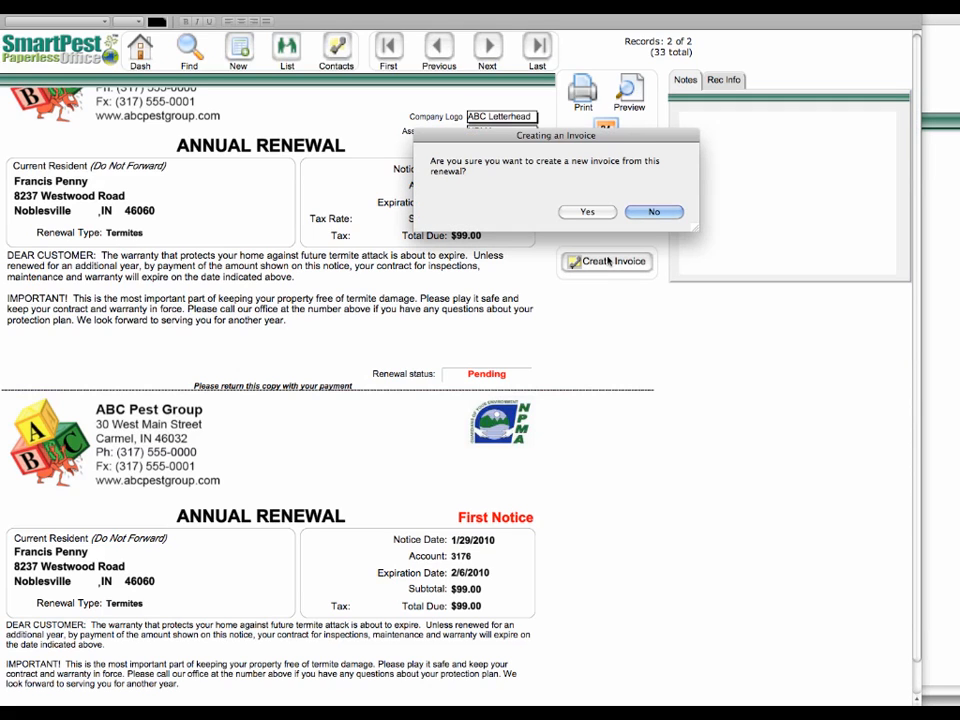
left_click(588, 212)
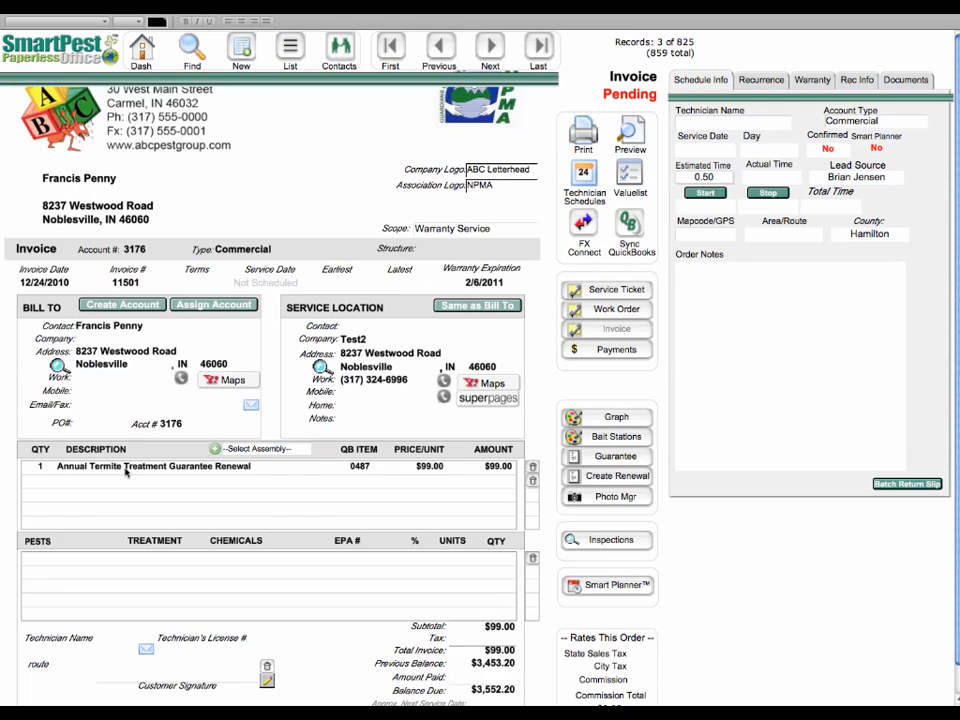
left_click(604, 348)
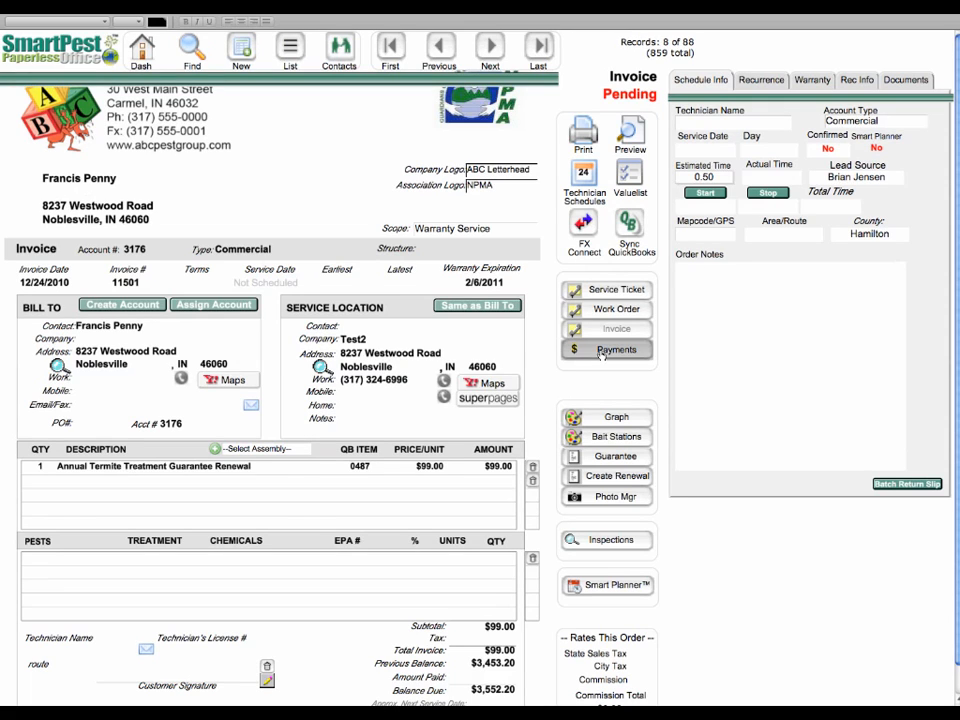
left_click(616, 348)
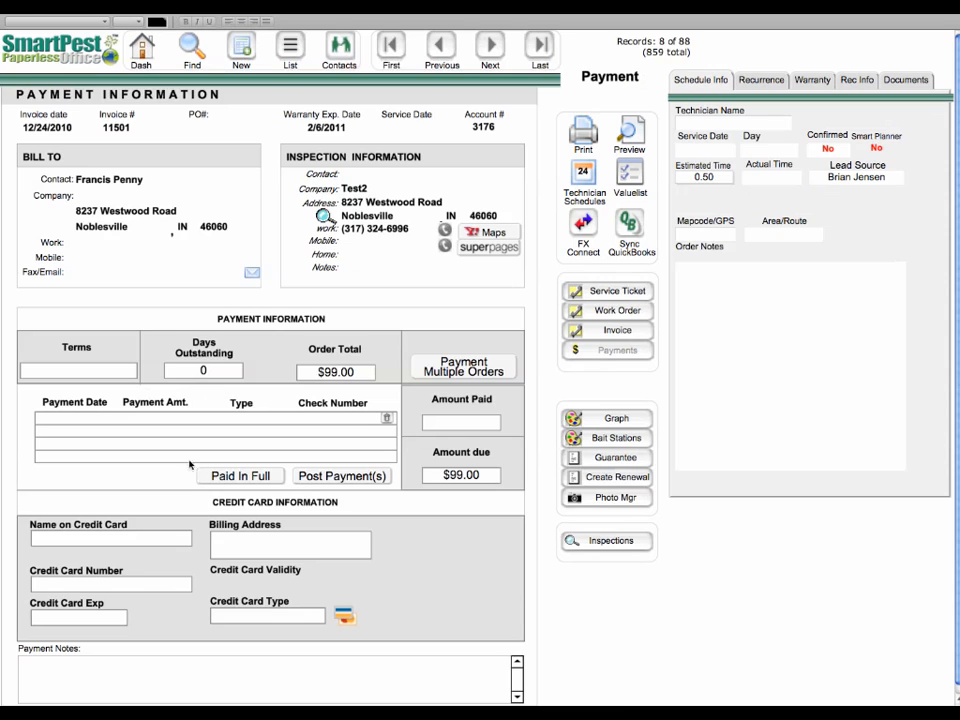
mouse_move(256, 480)
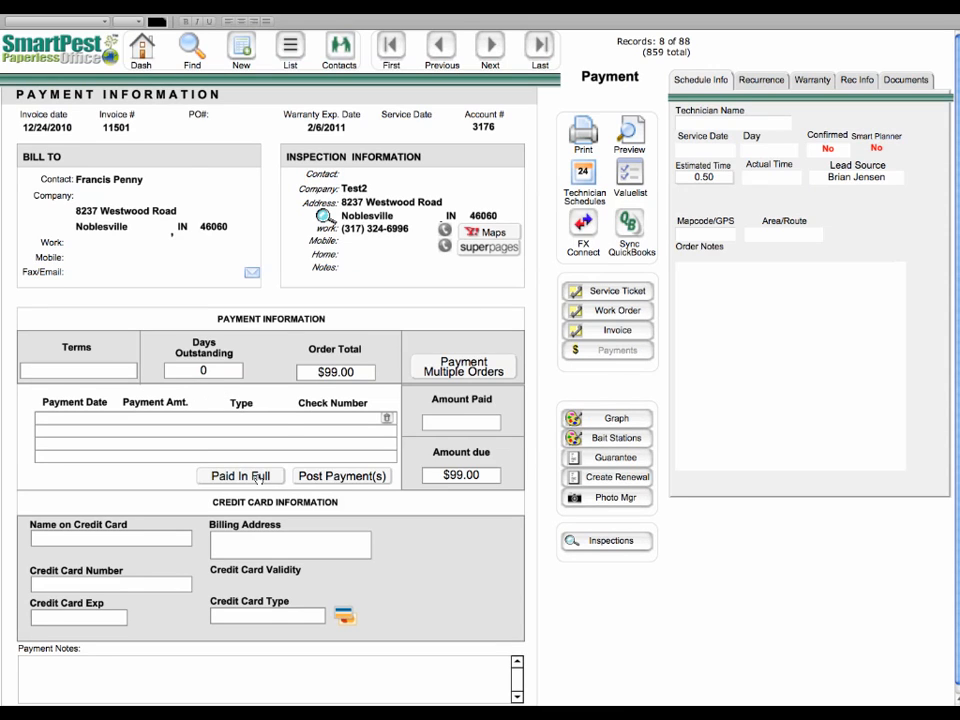
left_click(240, 476)
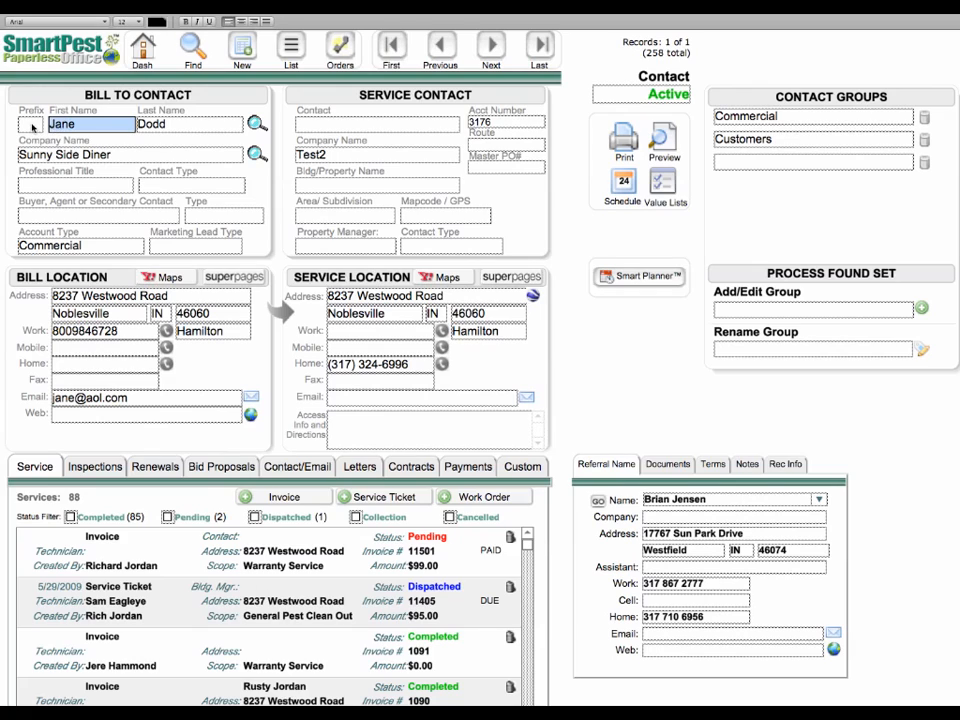
type("Francis")
left_click(190, 124)
type("Penny")
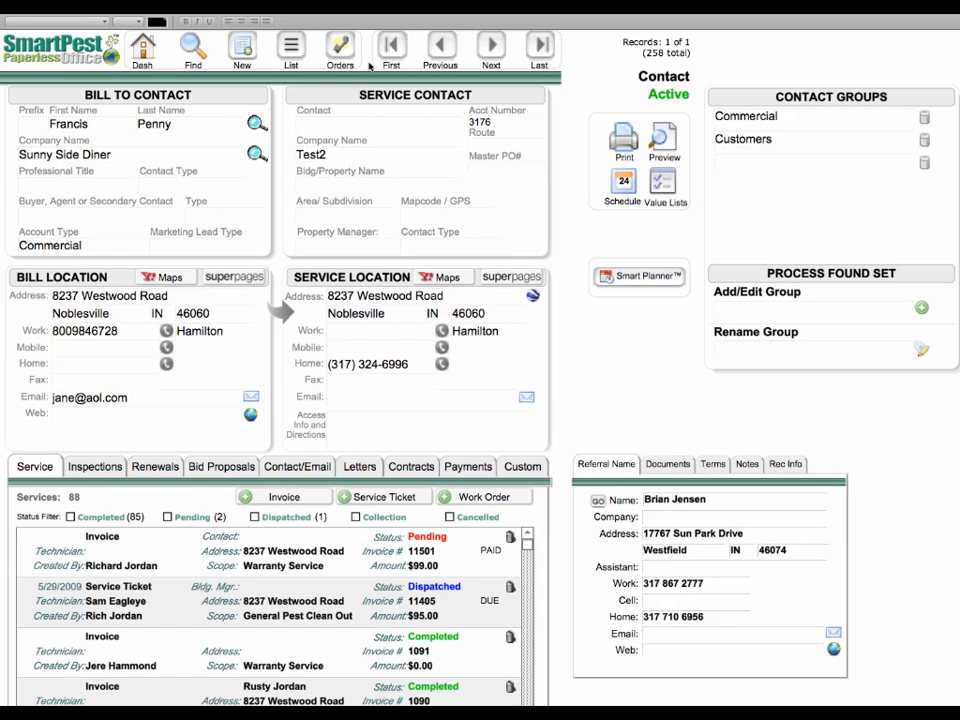
left_click(340, 50)
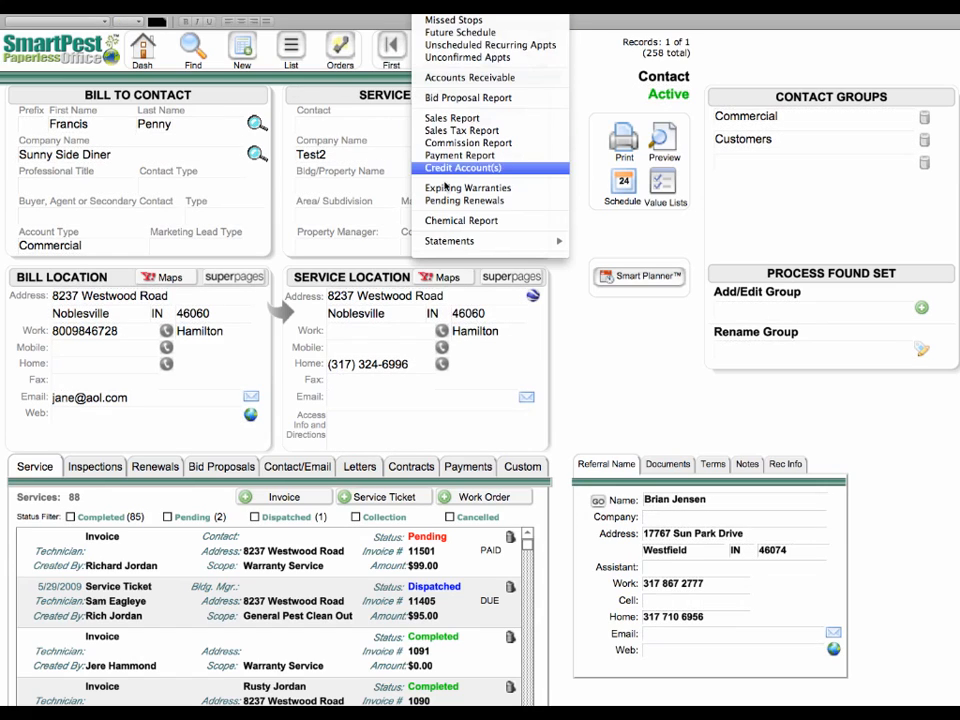
mouse_move(464, 200)
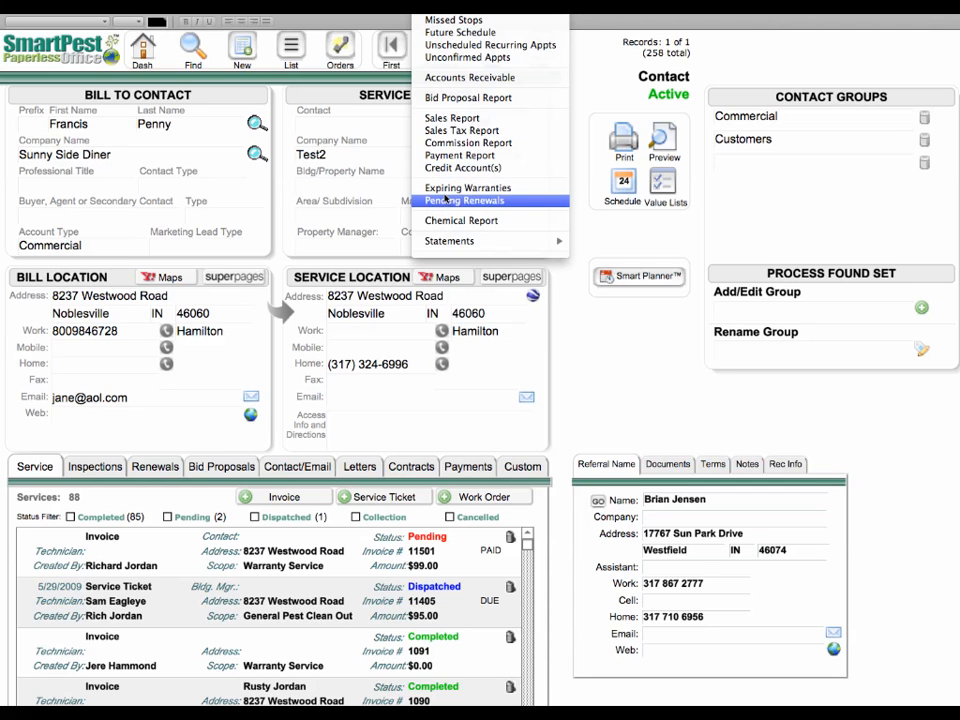
left_click(464, 200)
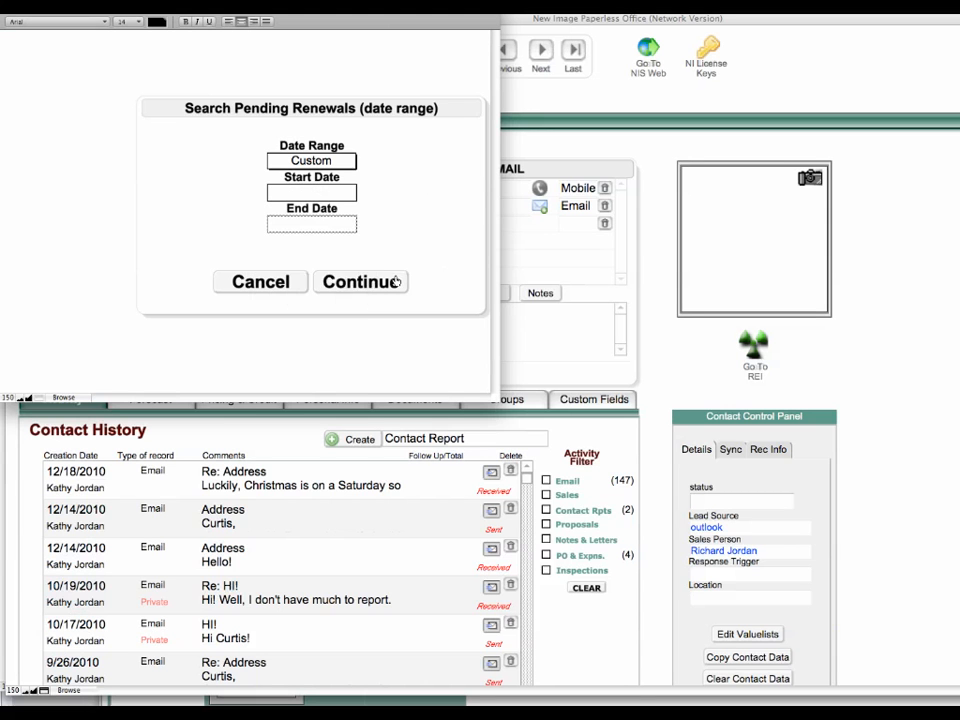
left_click(360, 280)
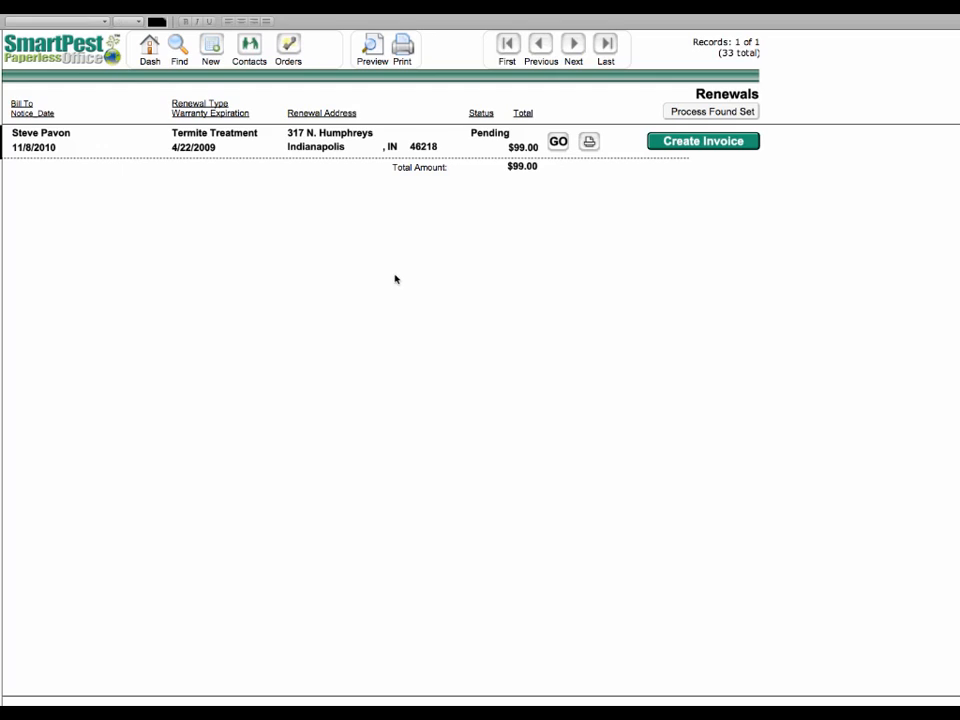
mouse_move(500, 156)
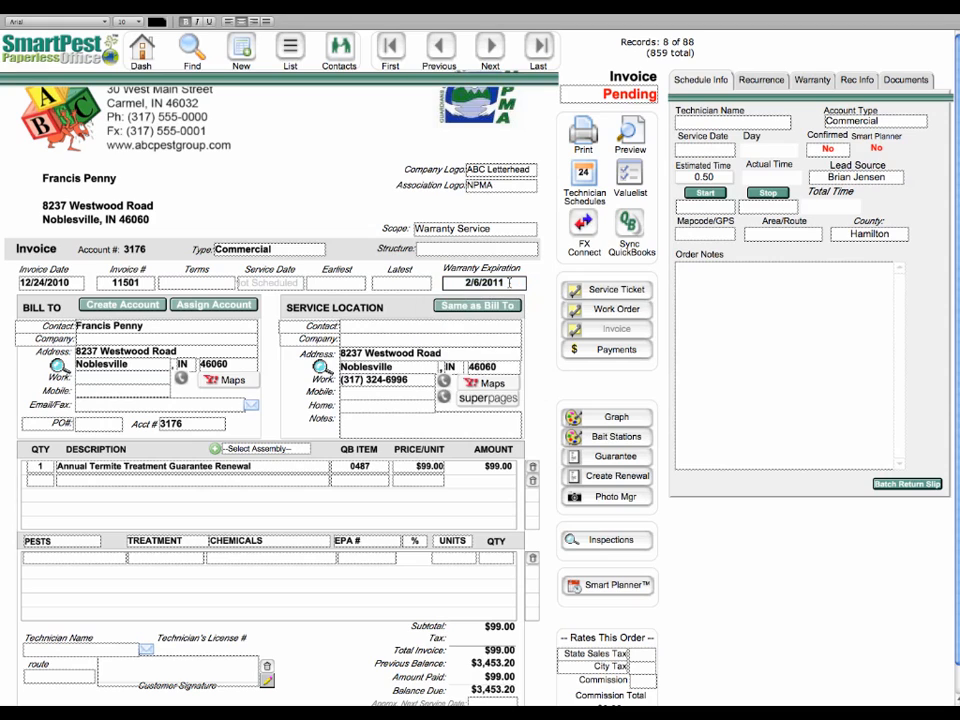
mouse_move(484, 284)
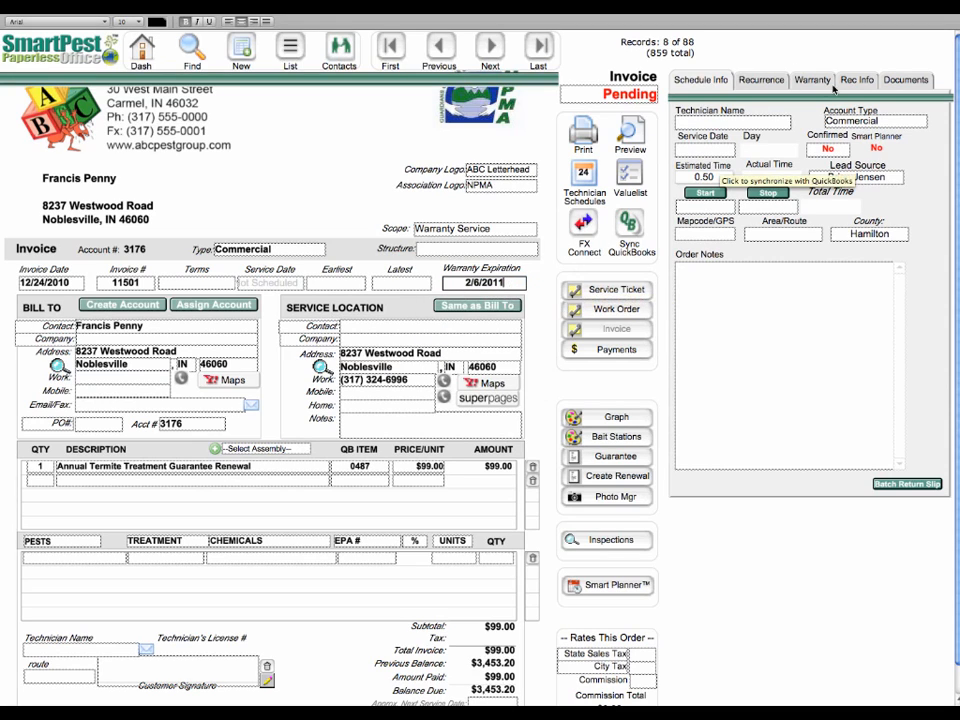
Step: From the invoice's Warranty tab, edit the Renewal Category list to reach Setup > Renewals
left_click(812, 80)
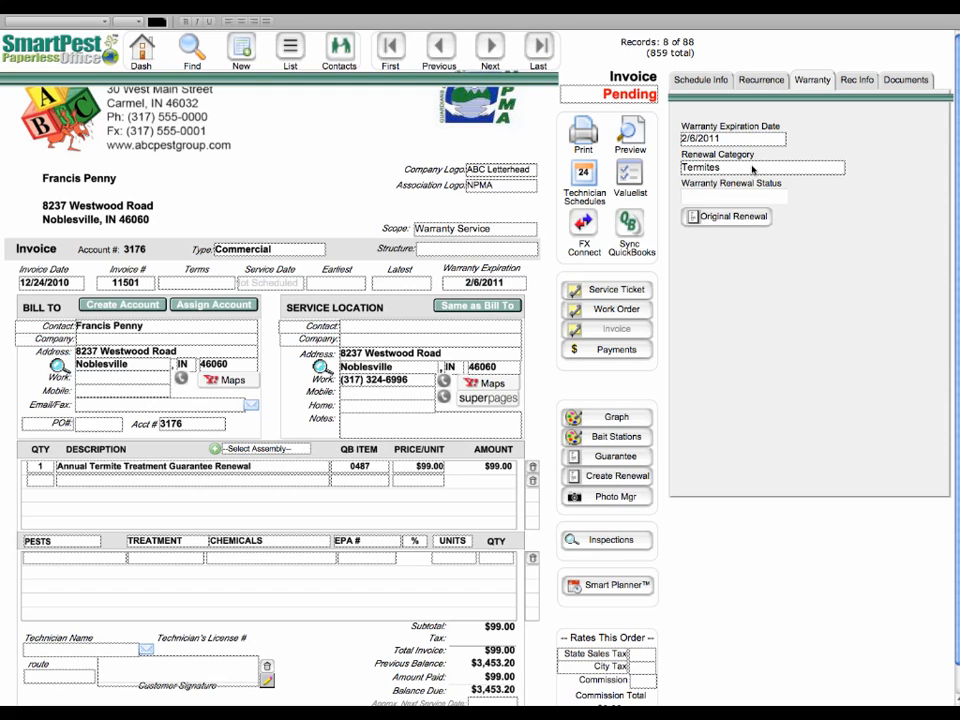
left_click(764, 168)
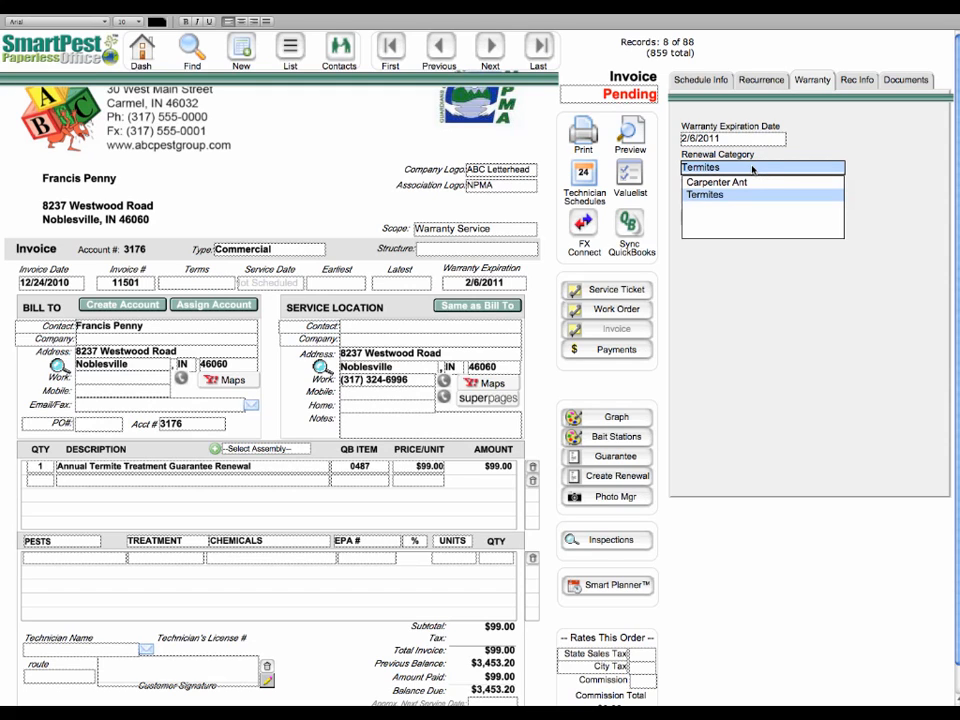
left_click(704, 168)
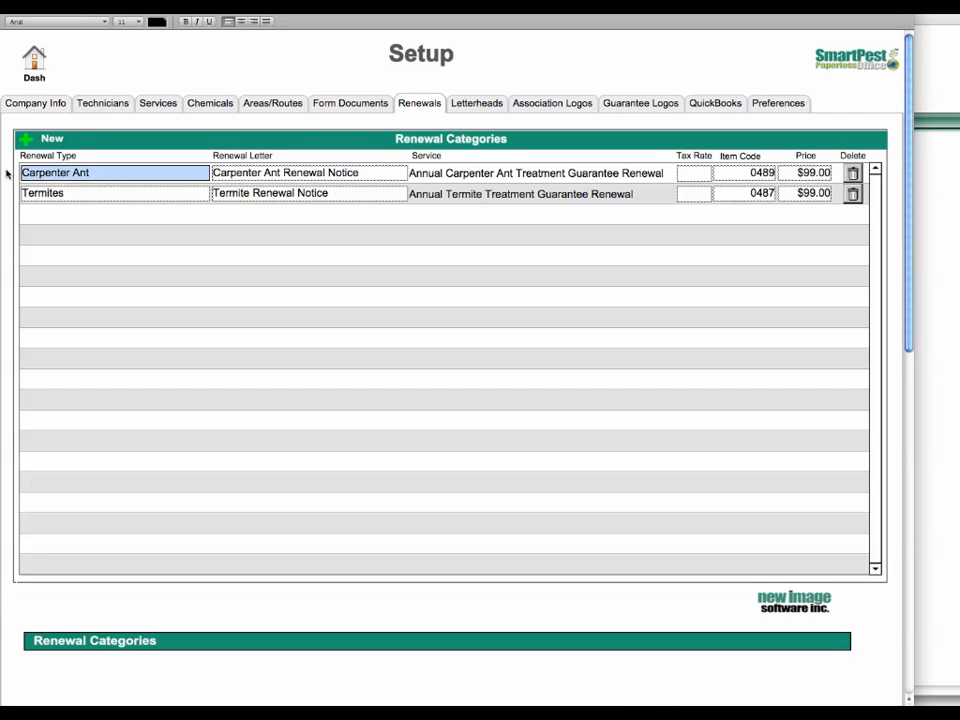
Step: Check the Carpenter Ant renewal letter and the Services price list, then return to invoice 11501
left_click(308, 172)
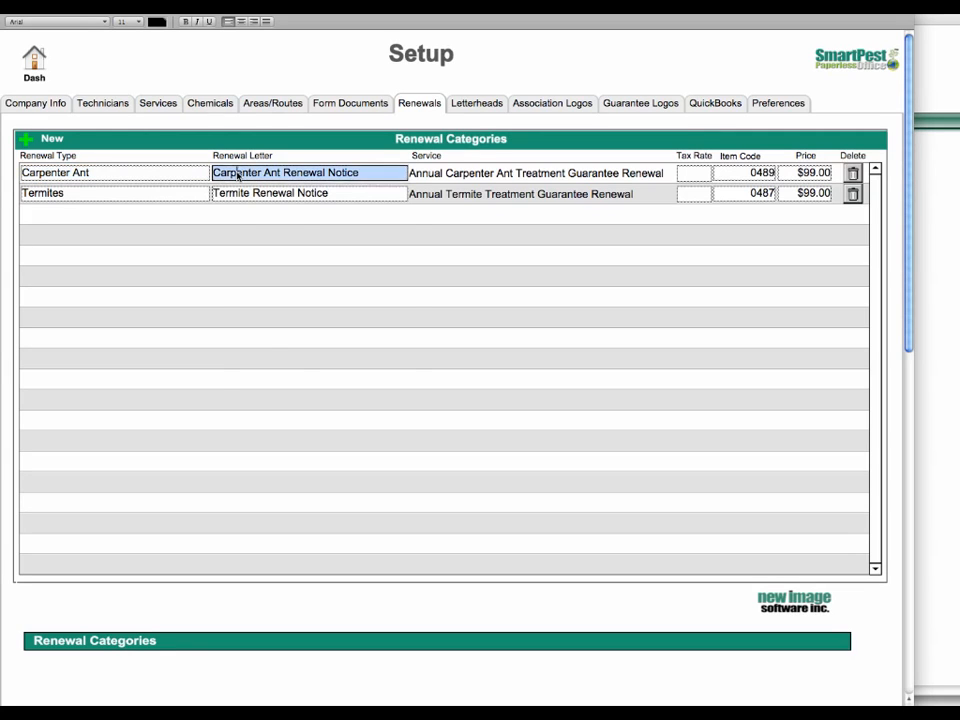
left_click(308, 172)
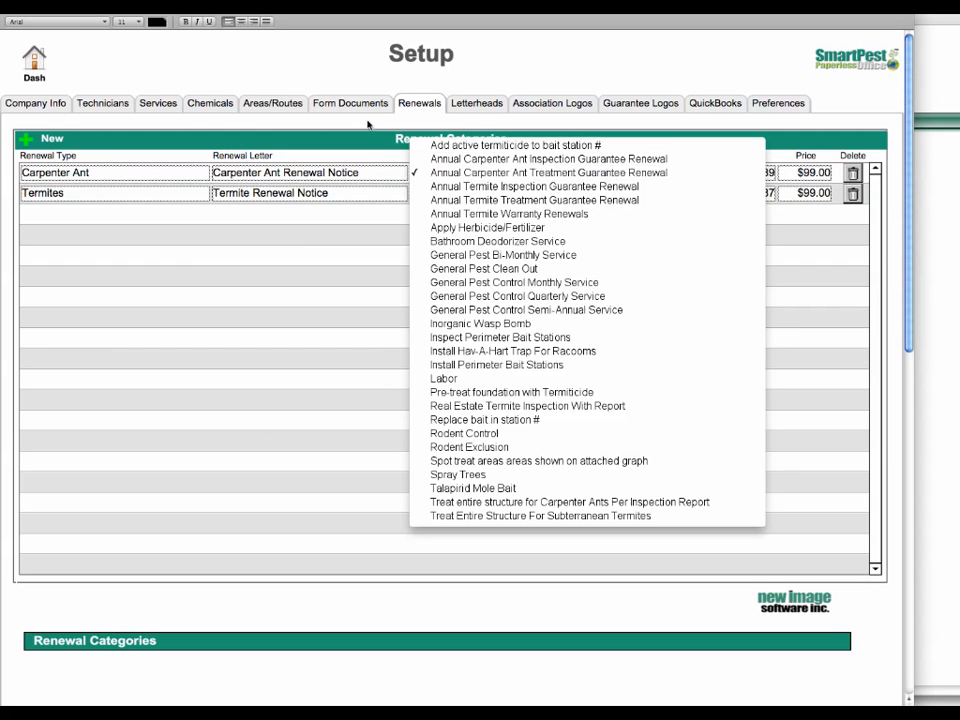
left_click(158, 104)
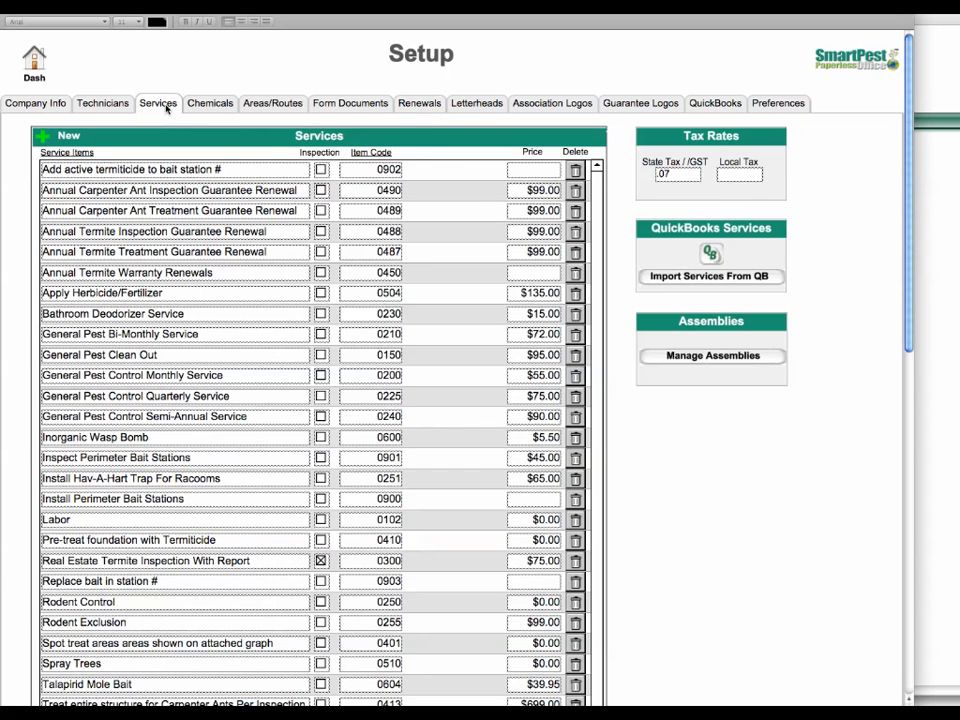
left_click(420, 104)
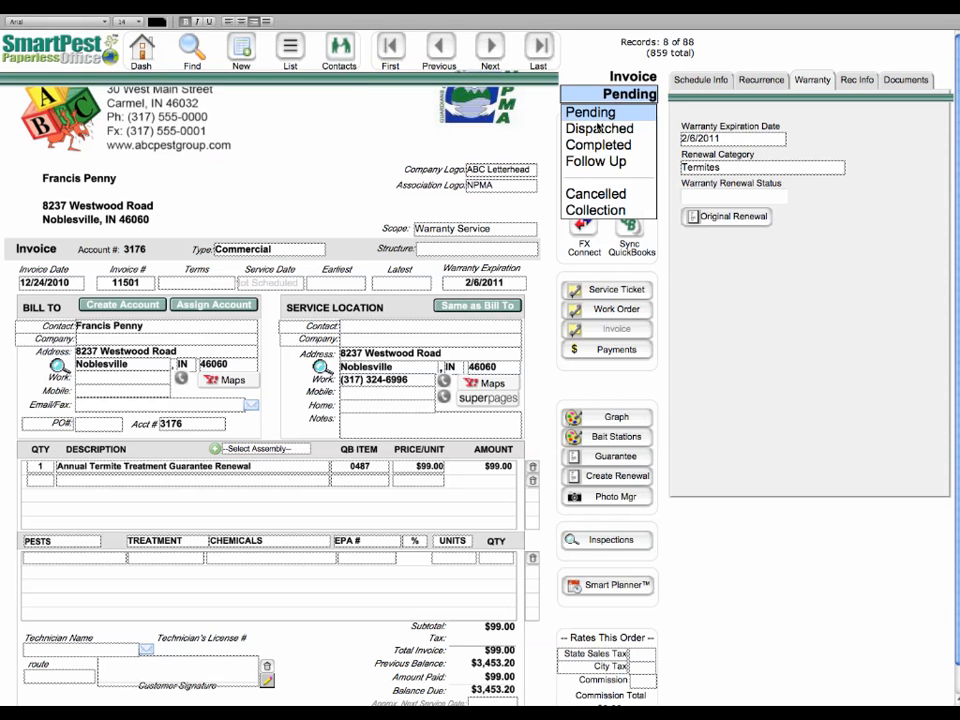
Step: Show the Original Renewal first notice for the Termites warranty, $99 due, expiring 2/6/2010
left_click(598, 144)
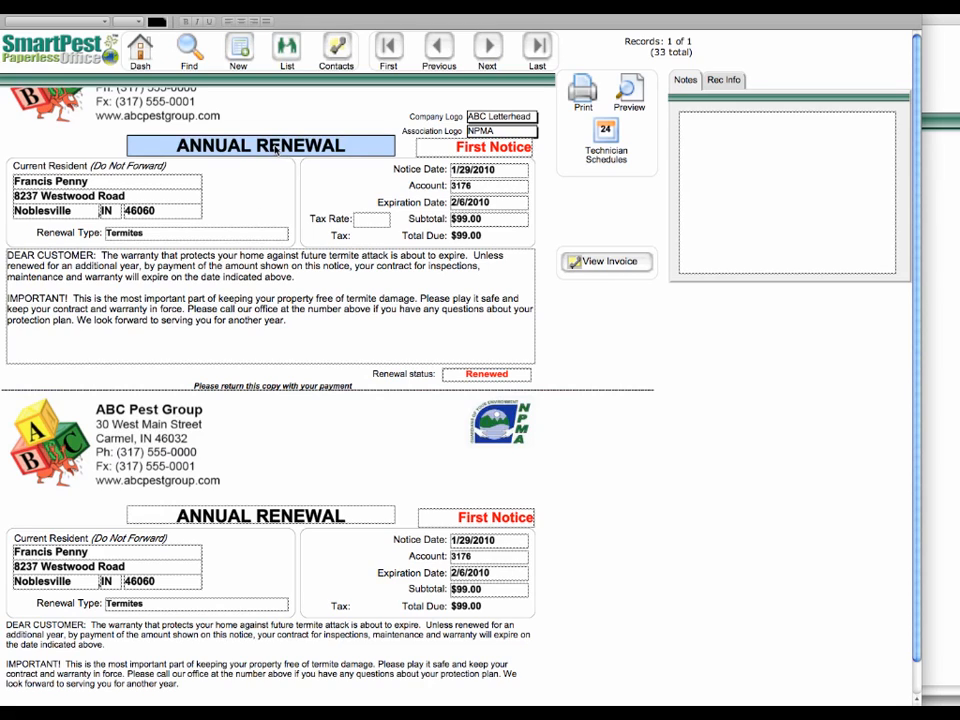
Step: Review the Annual Termite Renewal letter and bring up its notice-level choices
left_click(260, 144)
type(" TERMITE")
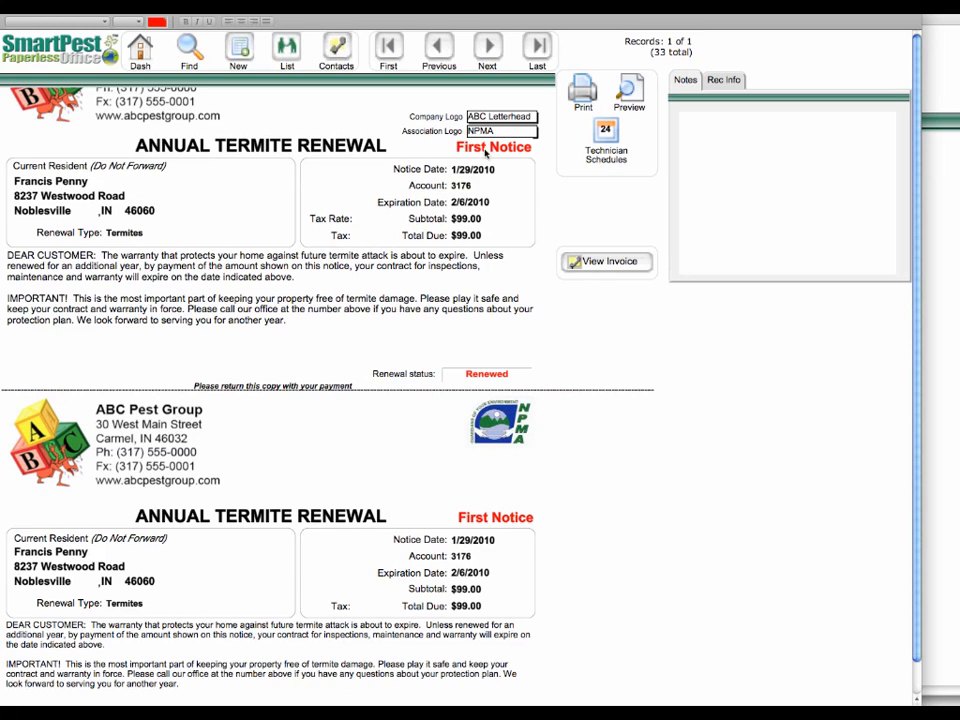
left_click(492, 148)
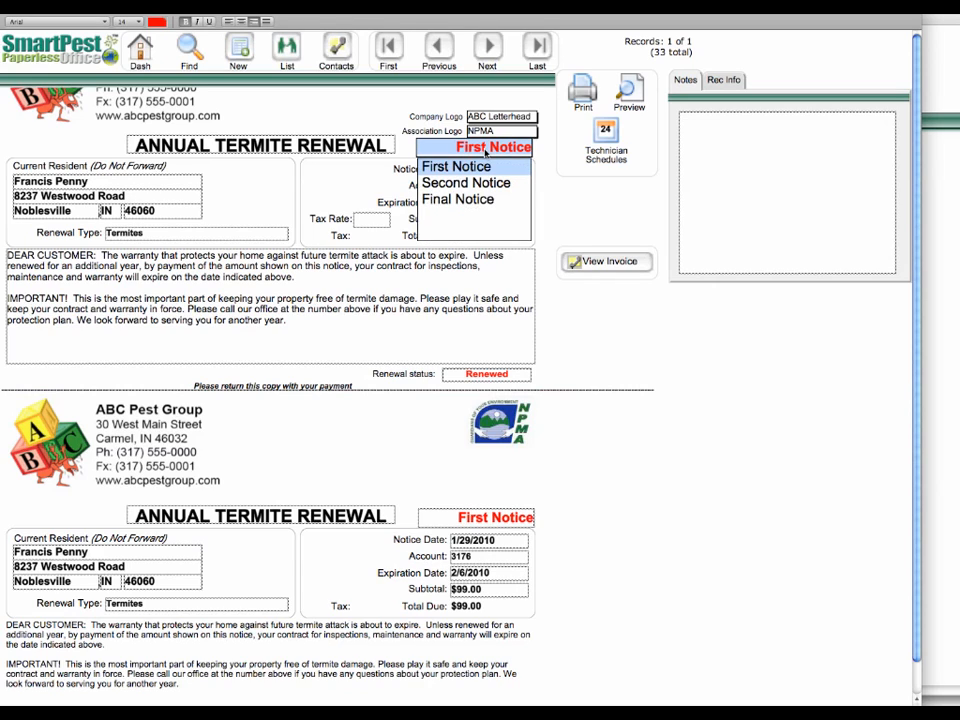
mouse_move(352, 190)
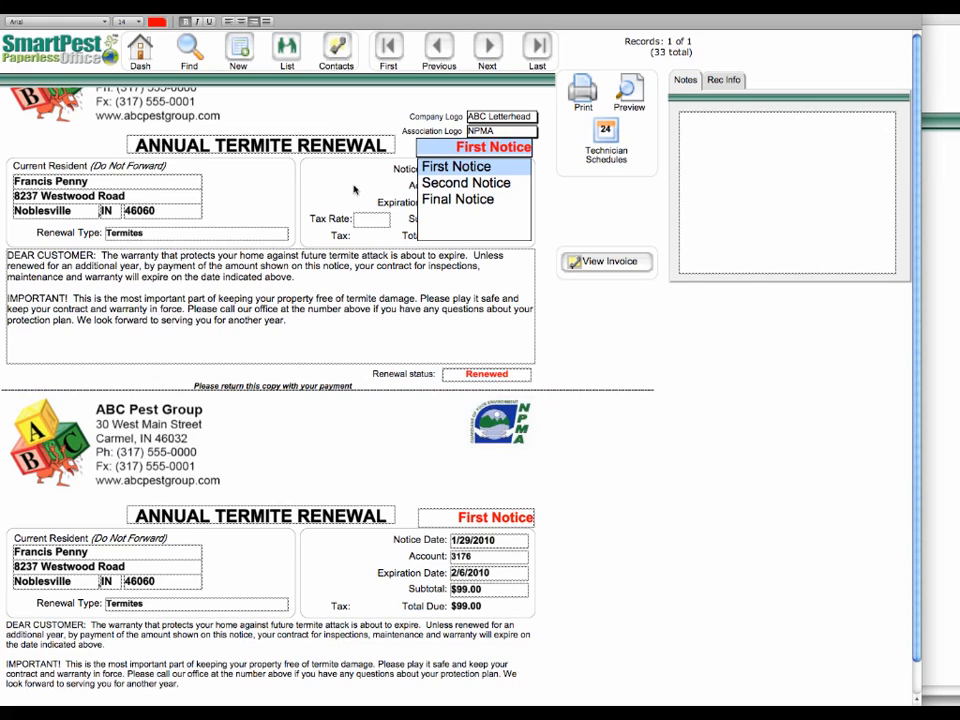
mouse_move(466, 182)
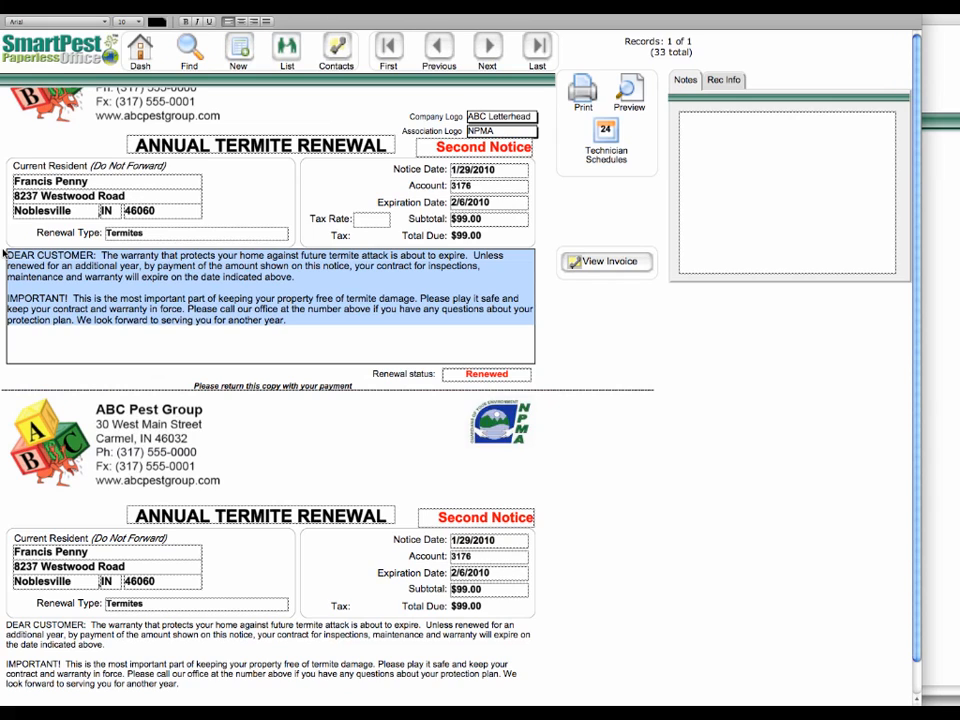
mouse_move(178, 378)
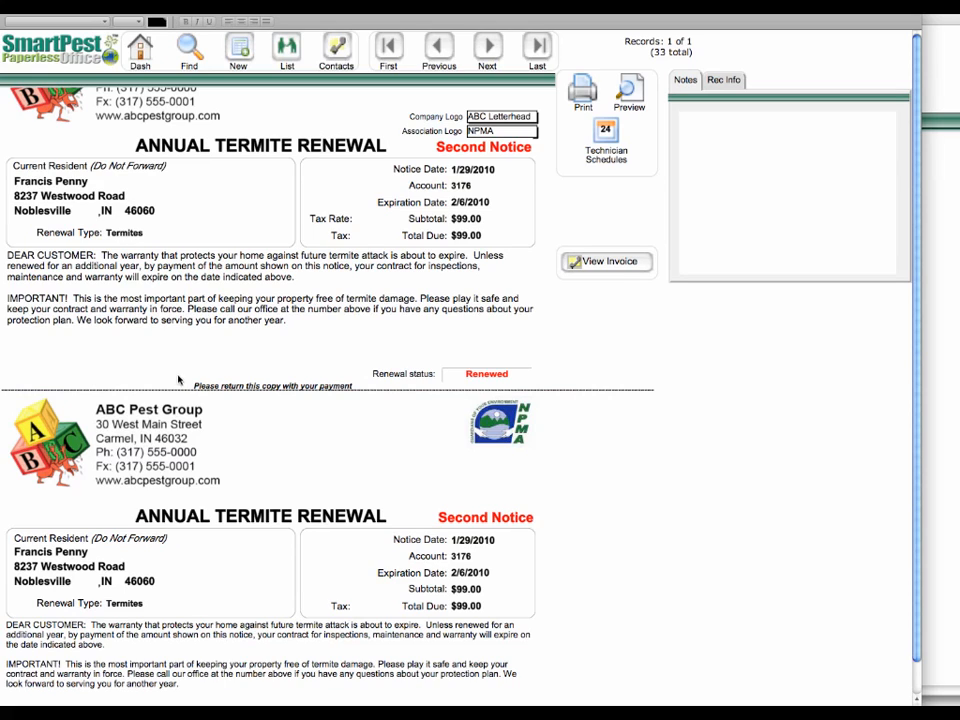
mouse_move(246, 396)
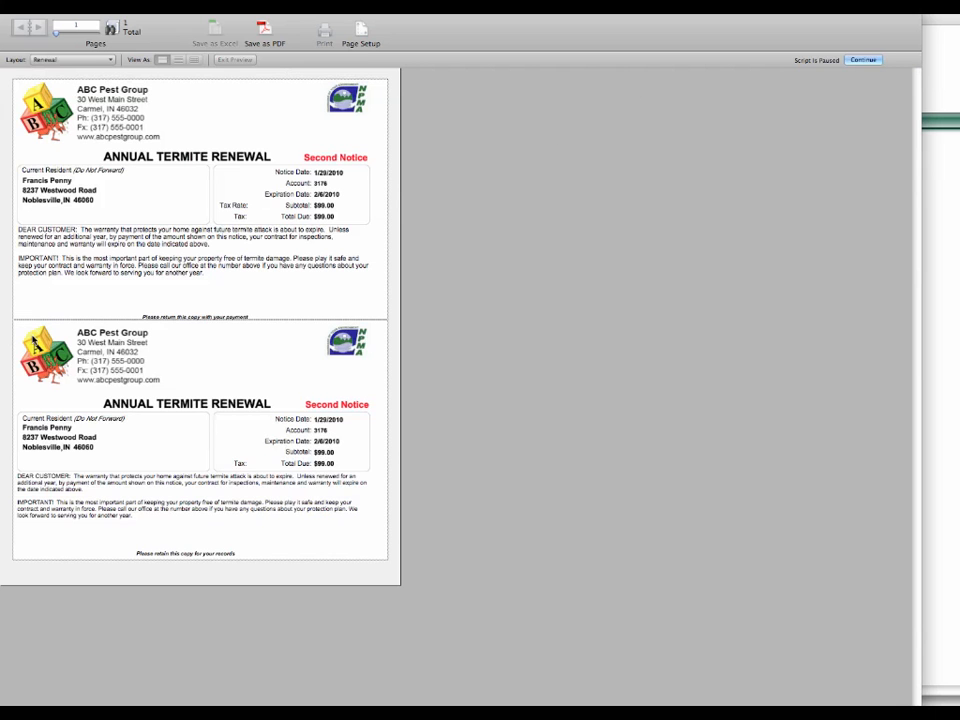
mouse_move(370, 324)
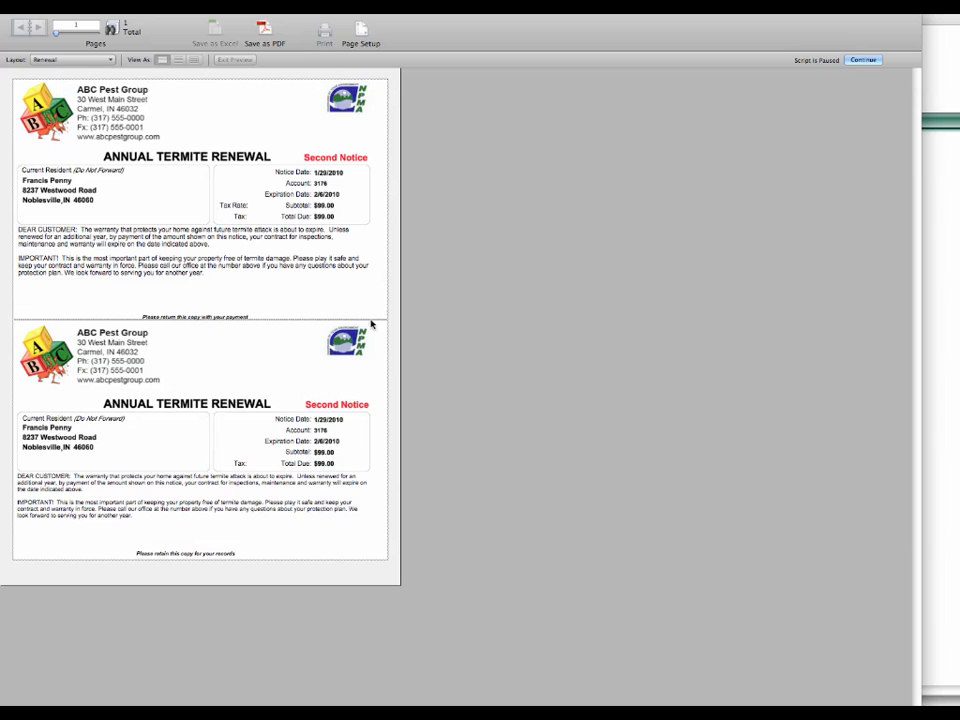
mouse_move(108, 324)
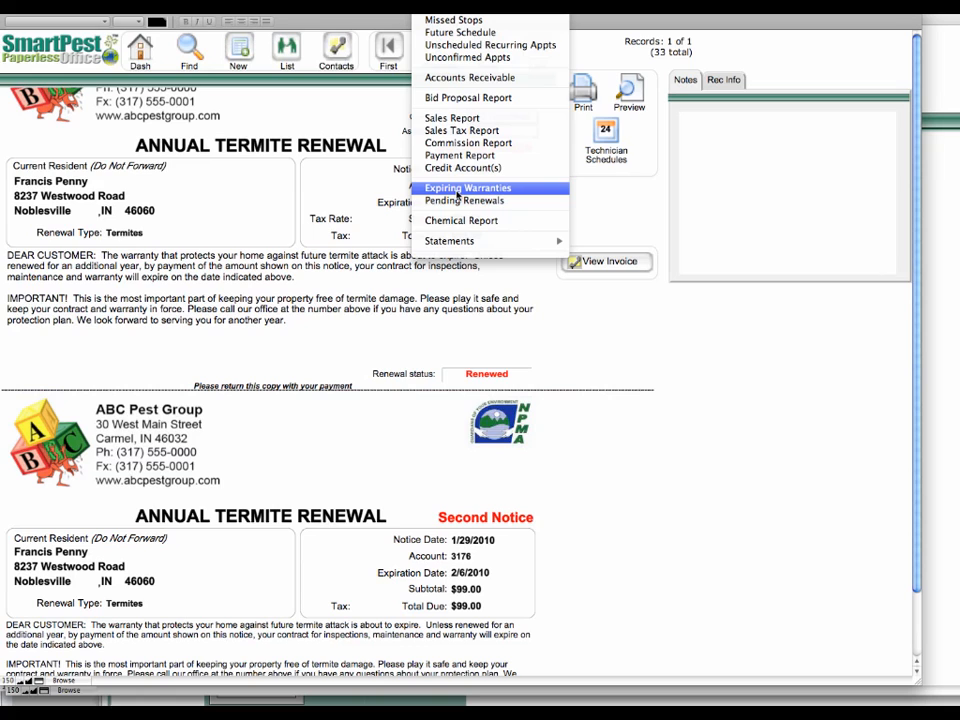
Step: Start the Expiring Warranties search limited to This Month (12/1/2010–12/31/2010)
left_click(468, 188)
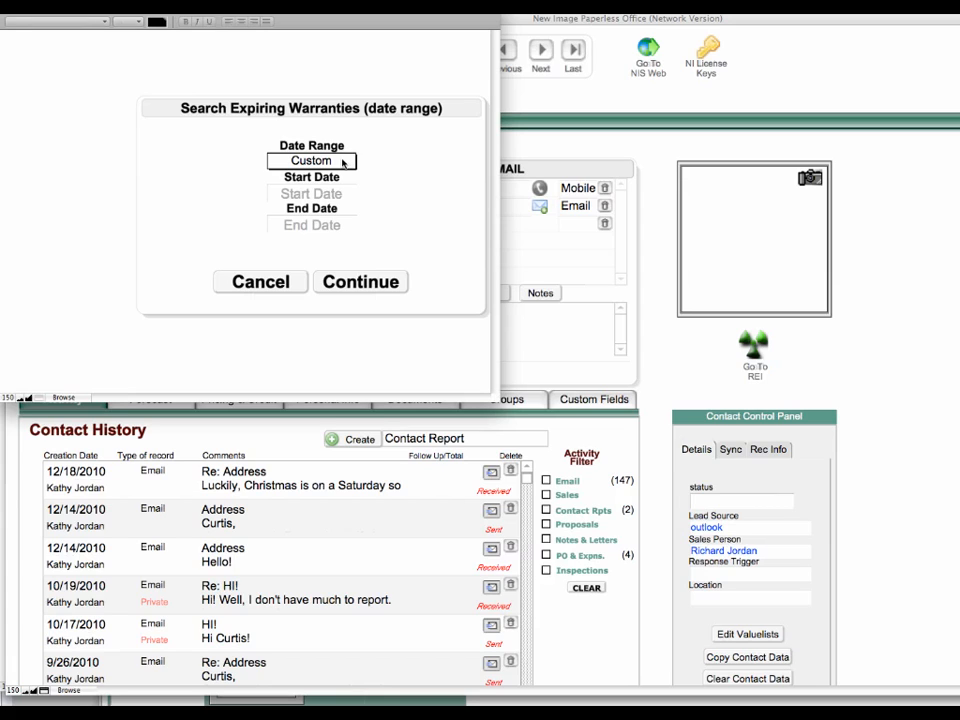
left_click(312, 160)
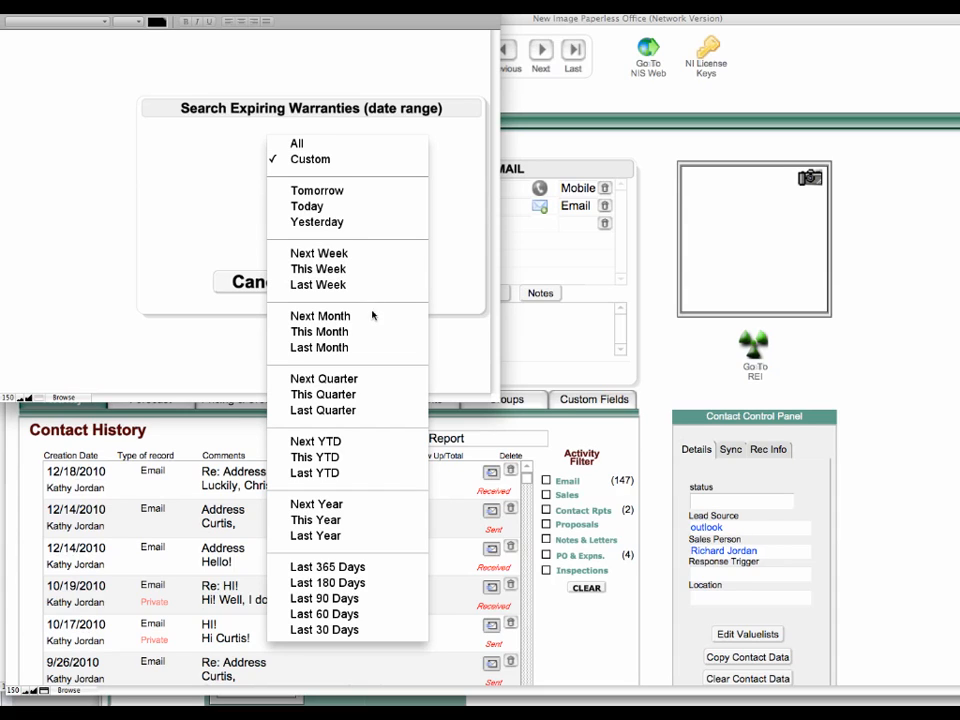
left_click(320, 332)
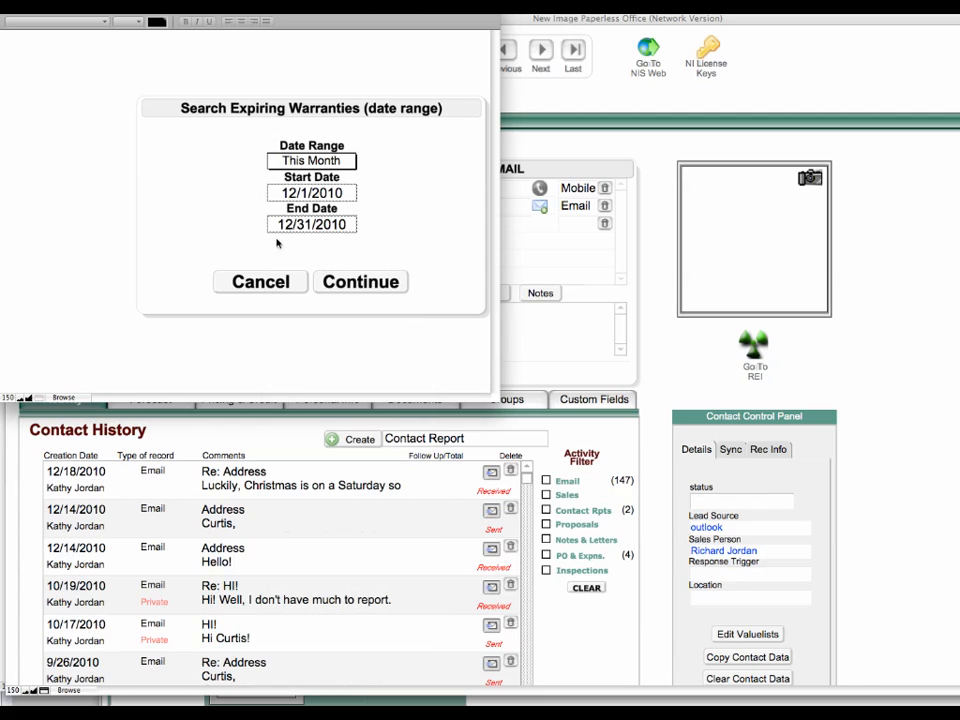
mouse_move(262, 176)
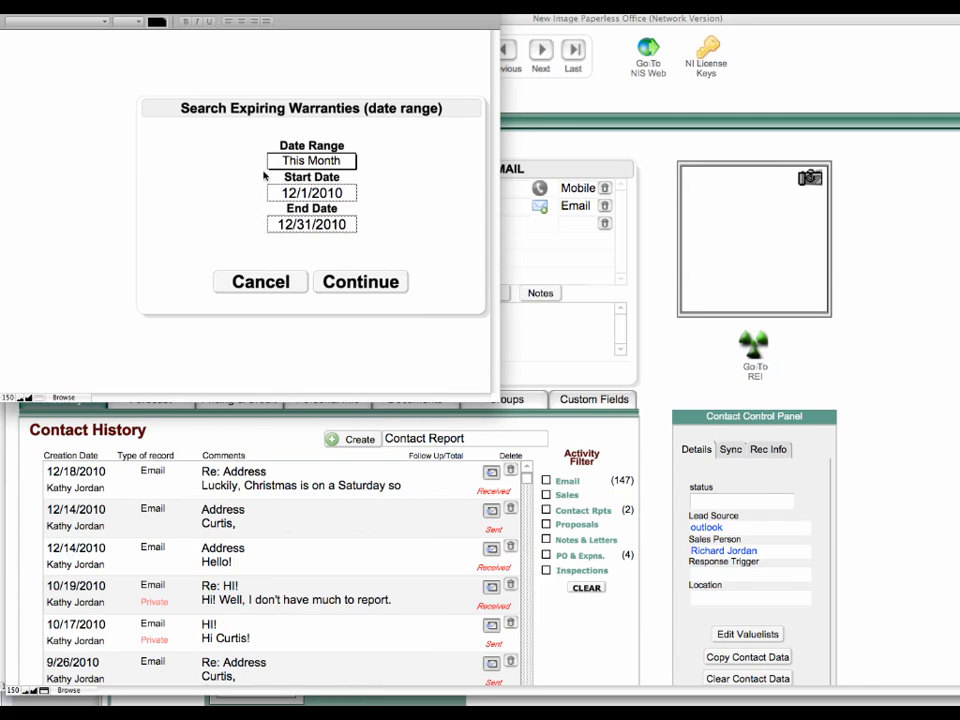
mouse_move(300, 240)
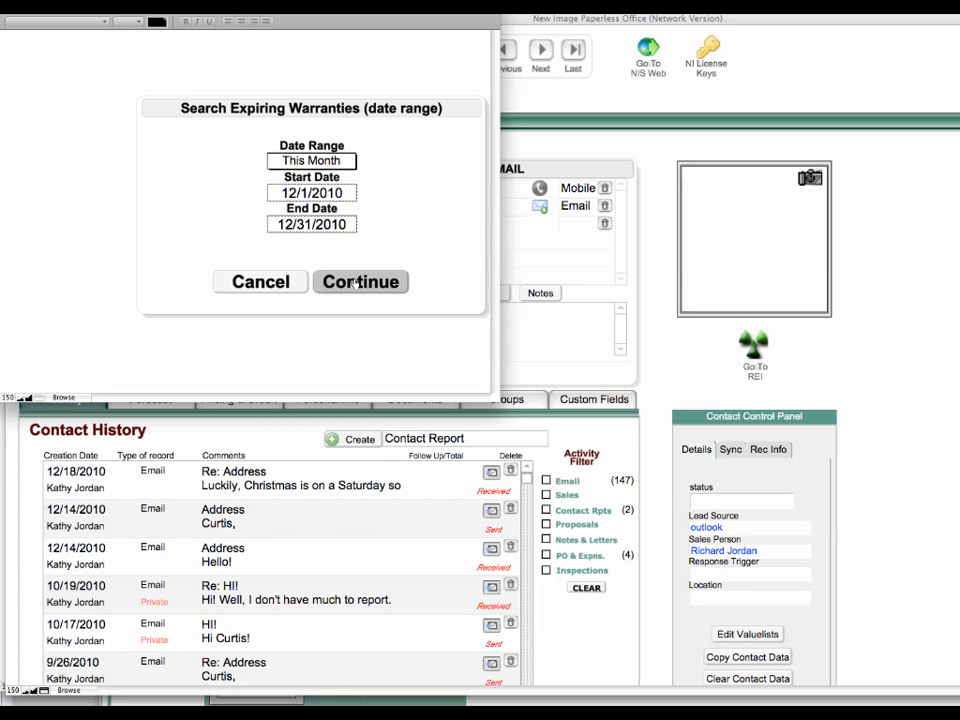
Step: Run the search and sort the 13 December 2010 expiring warranties by expiration date
left_click(360, 280)
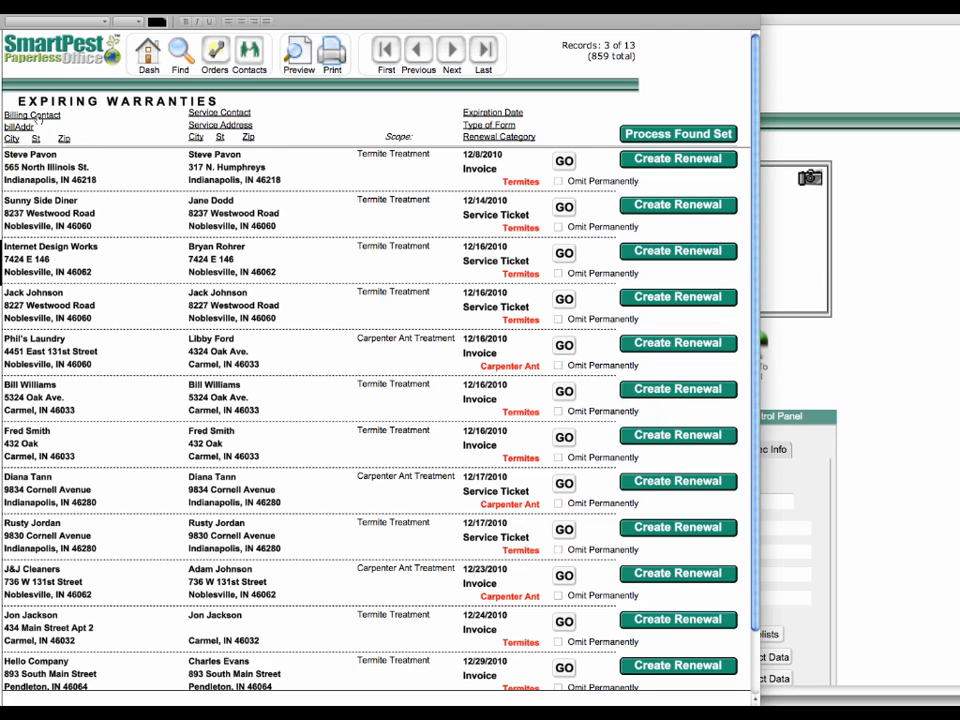
left_click(450, 50)
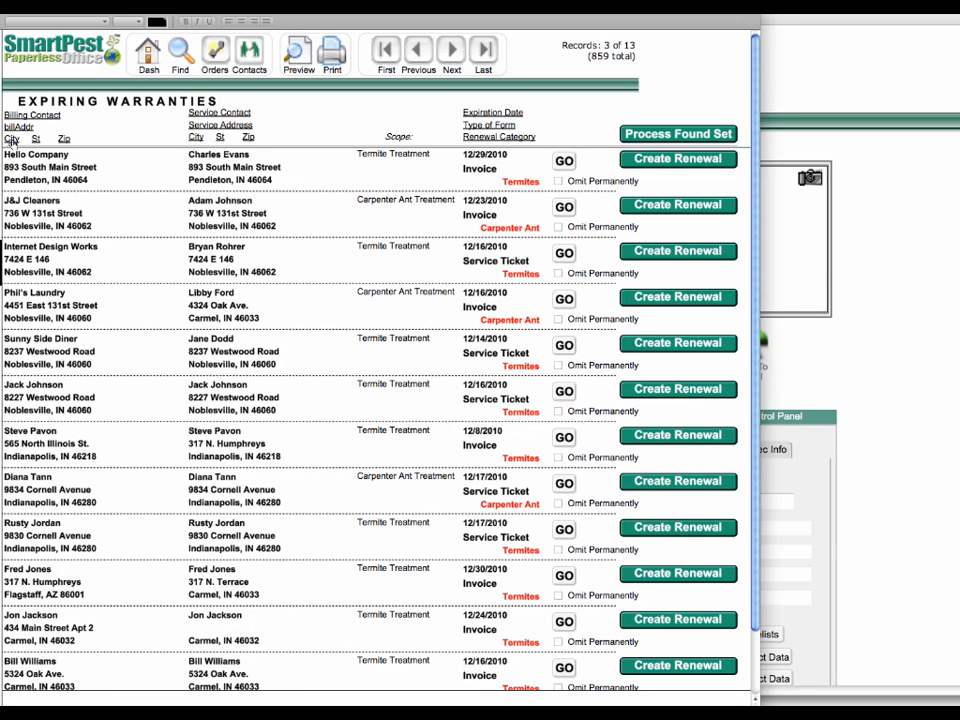
left_click(218, 112)
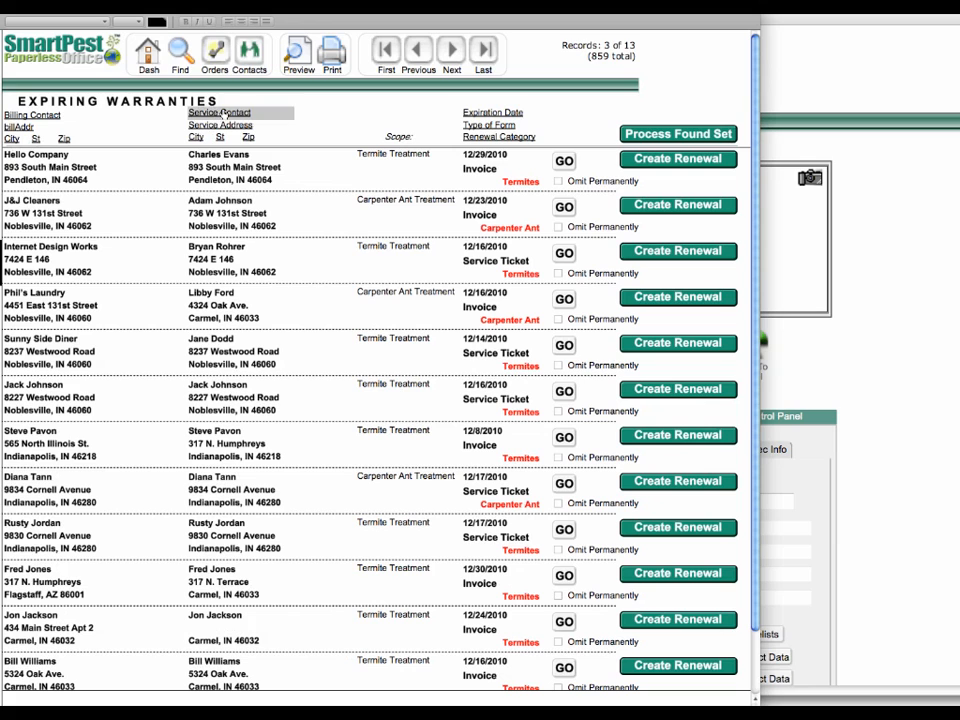
left_click(218, 112)
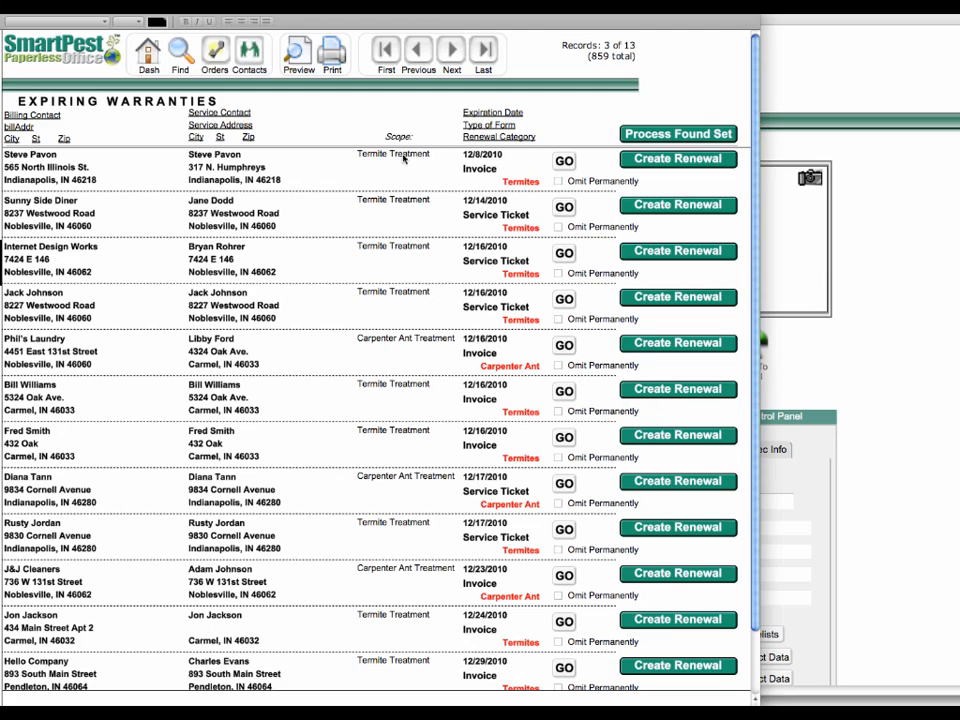
Step: Review the first warranty's renewal category, keeping it as Termites
left_click(384, 52)
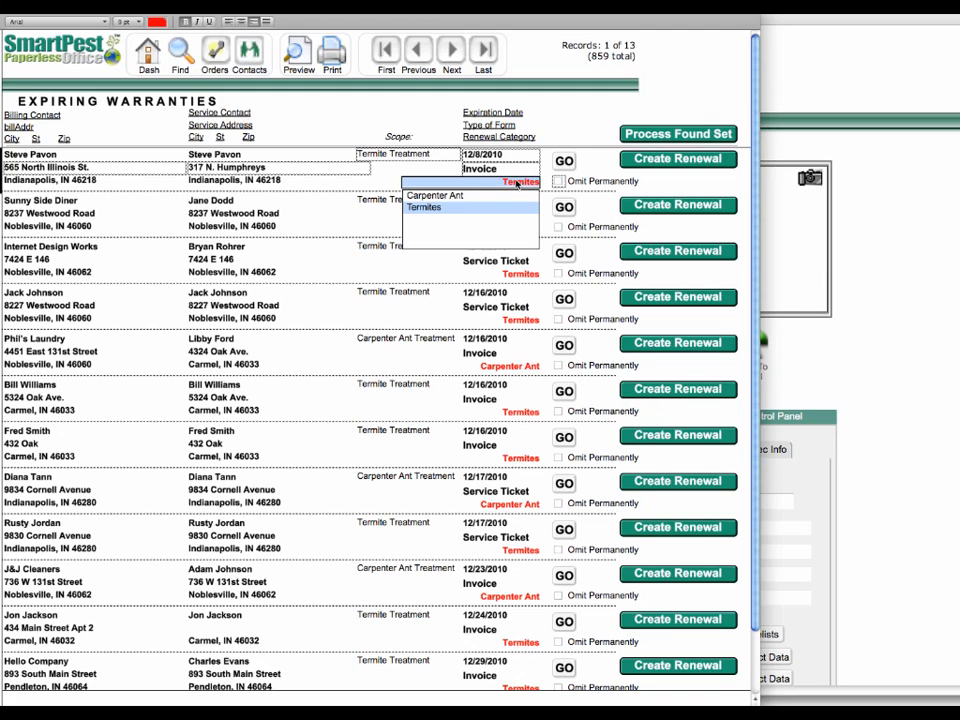
left_click(422, 206)
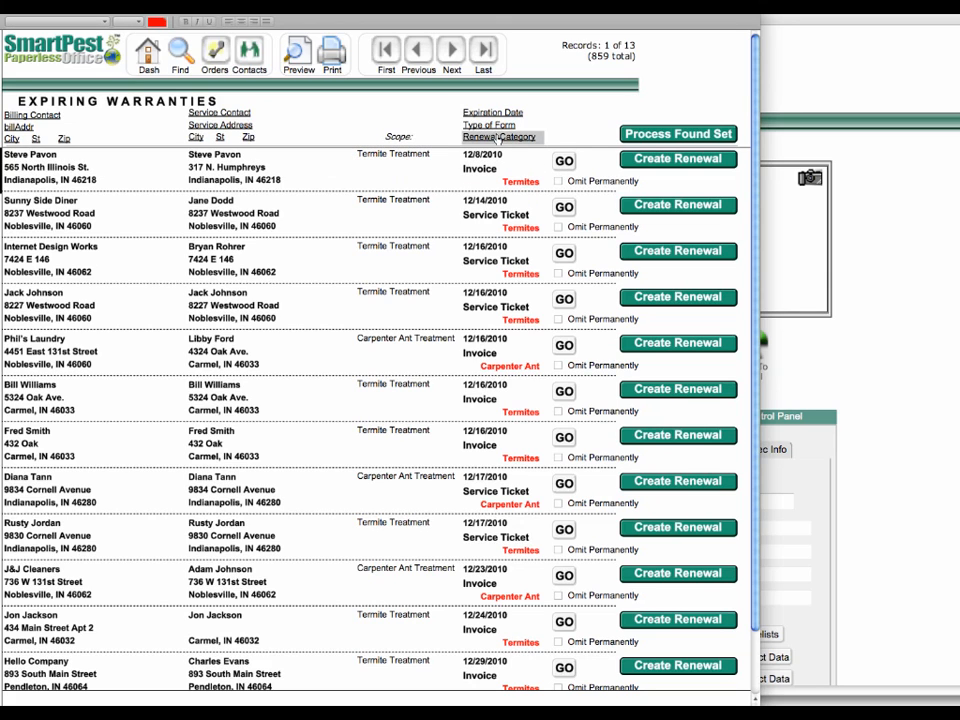
left_click(500, 136)
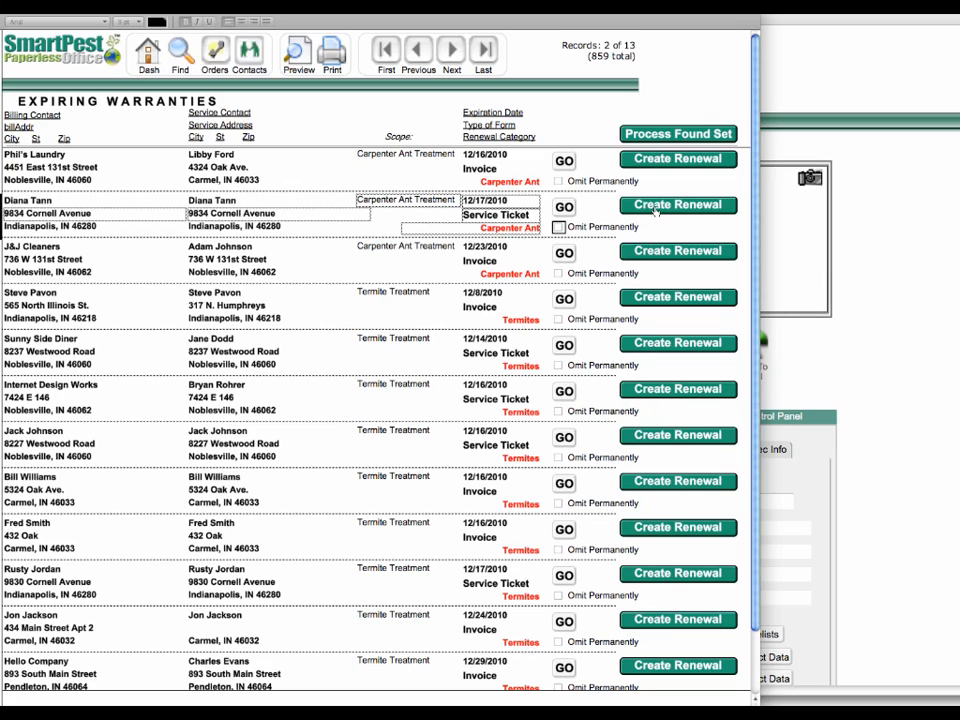
Step: Create a renewal for the Cornell Avenue Carpenter Ant warranty using the Service address
left_click(678, 204)
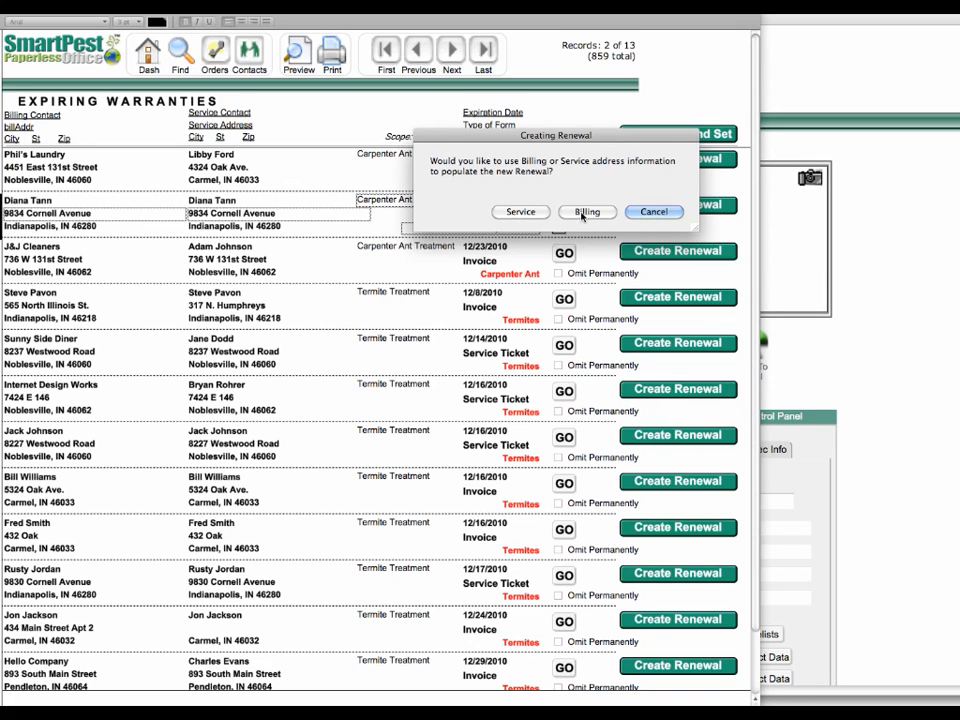
mouse_move(520, 212)
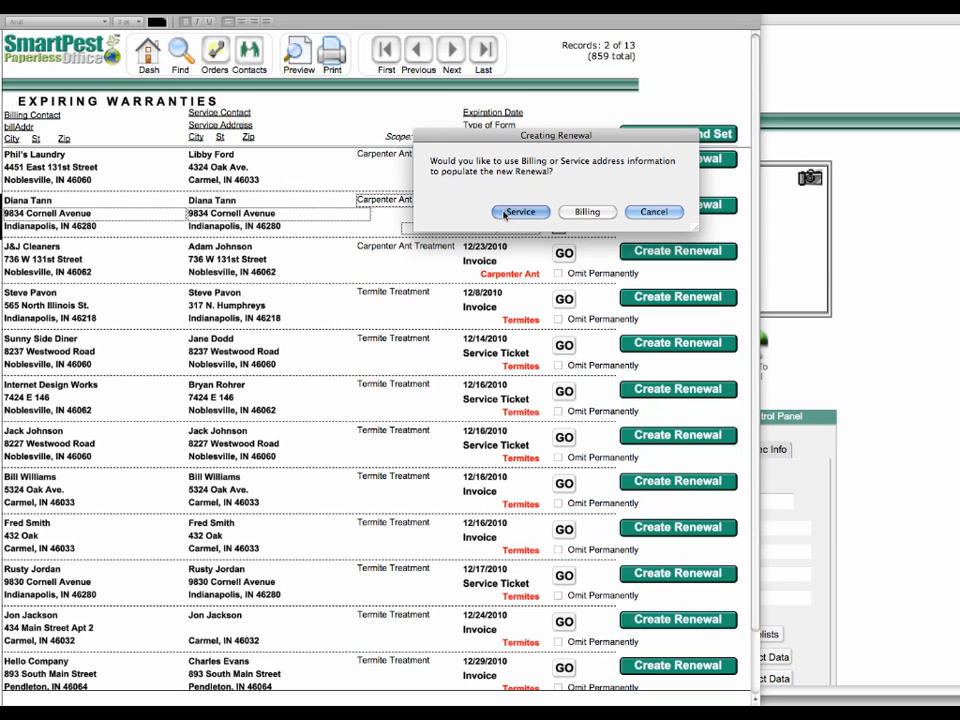
left_click(520, 212)
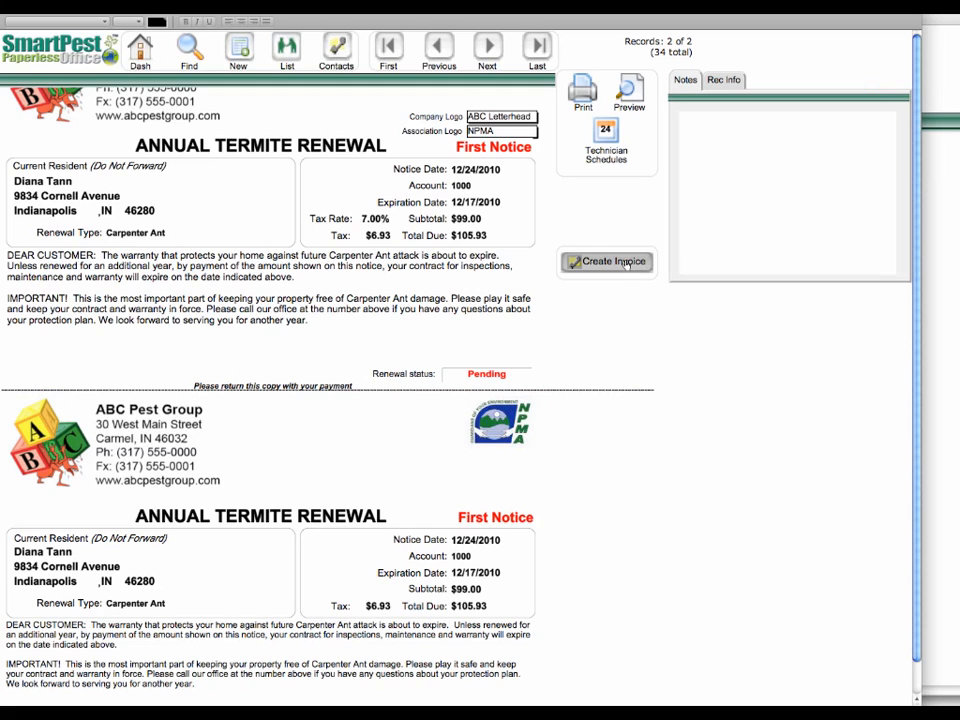
Step: Create invoice 11502 from the renewal, mark it Paid in Full and note 'Paid at closing'
left_click(608, 262)
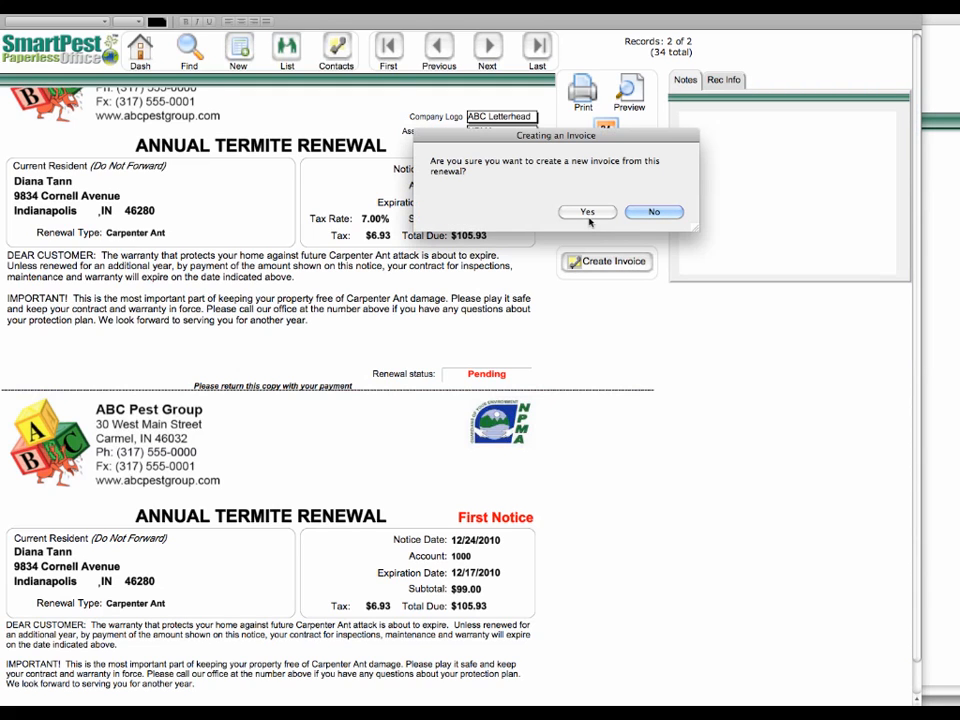
left_click(588, 212)
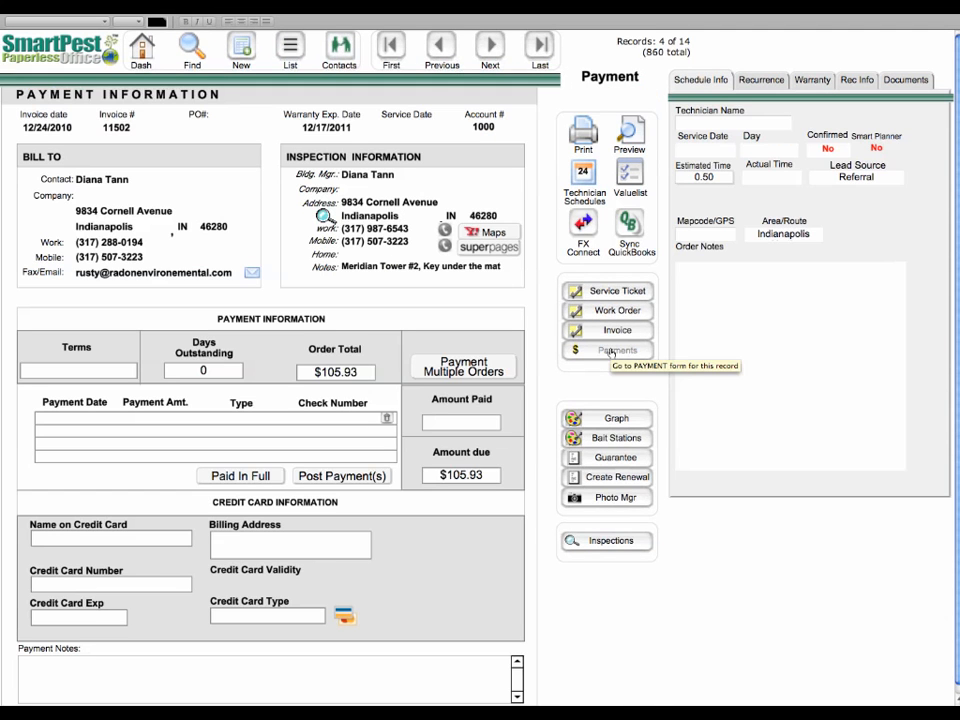
mouse_move(240, 476)
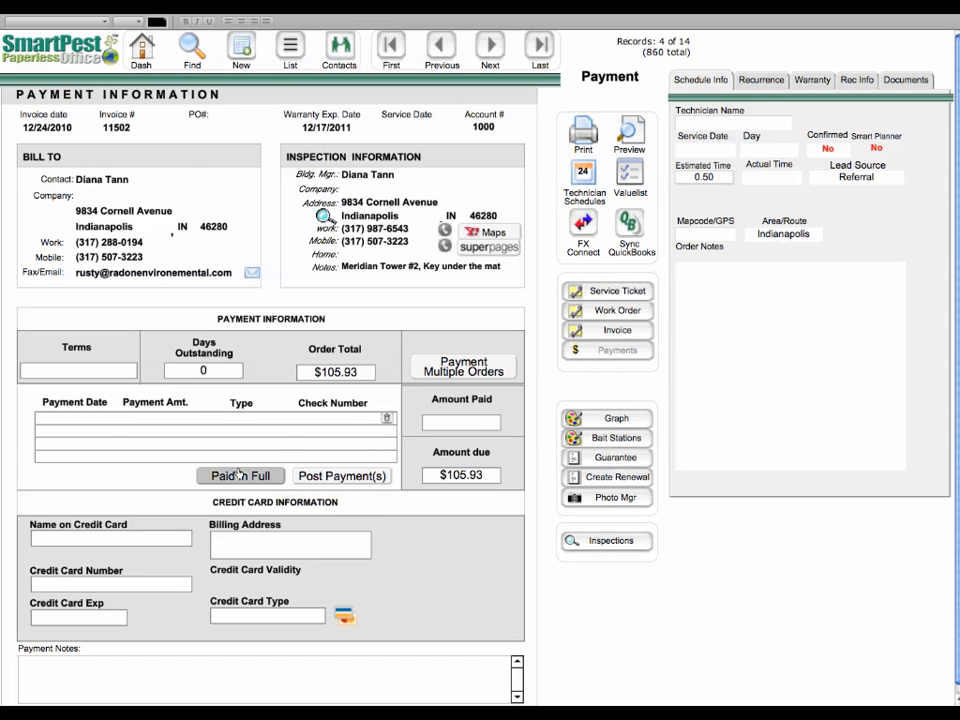
left_click(240, 476)
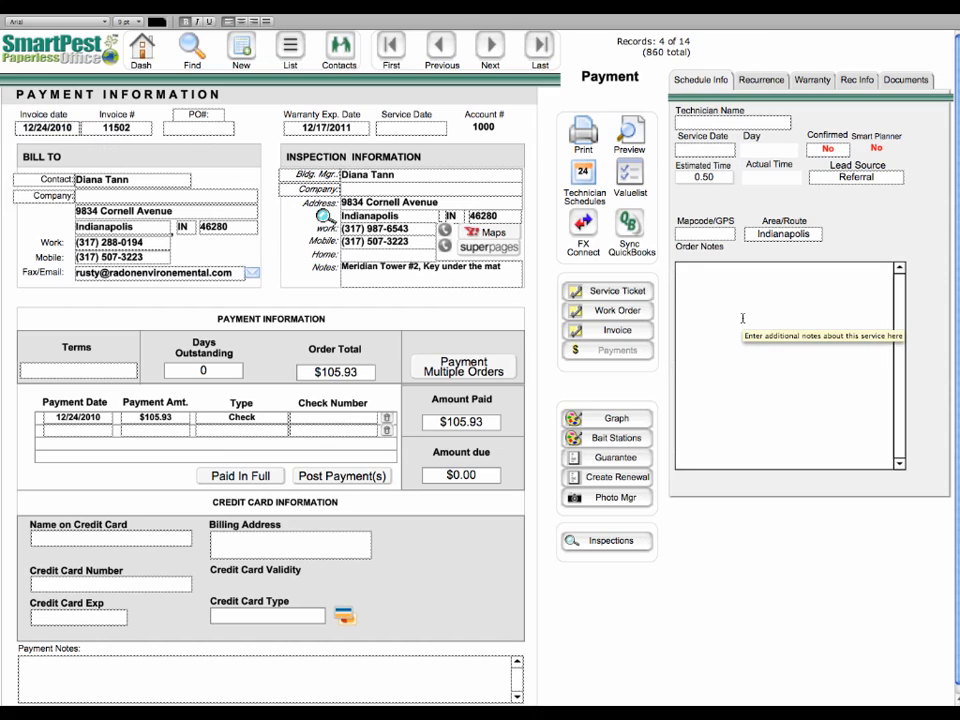
type("Paid")
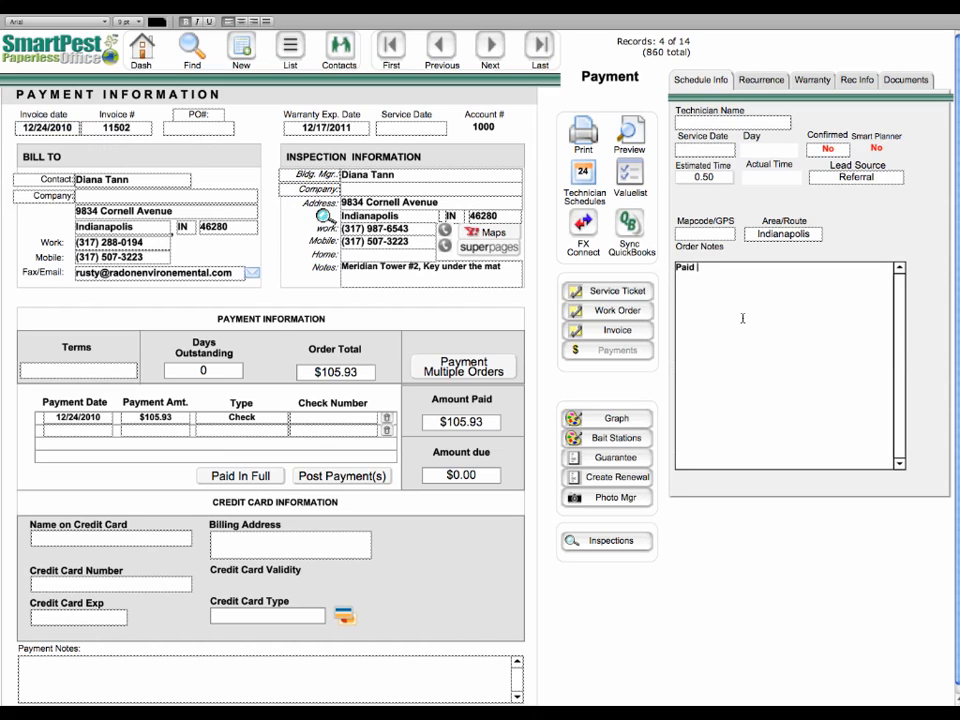
type("at closing")
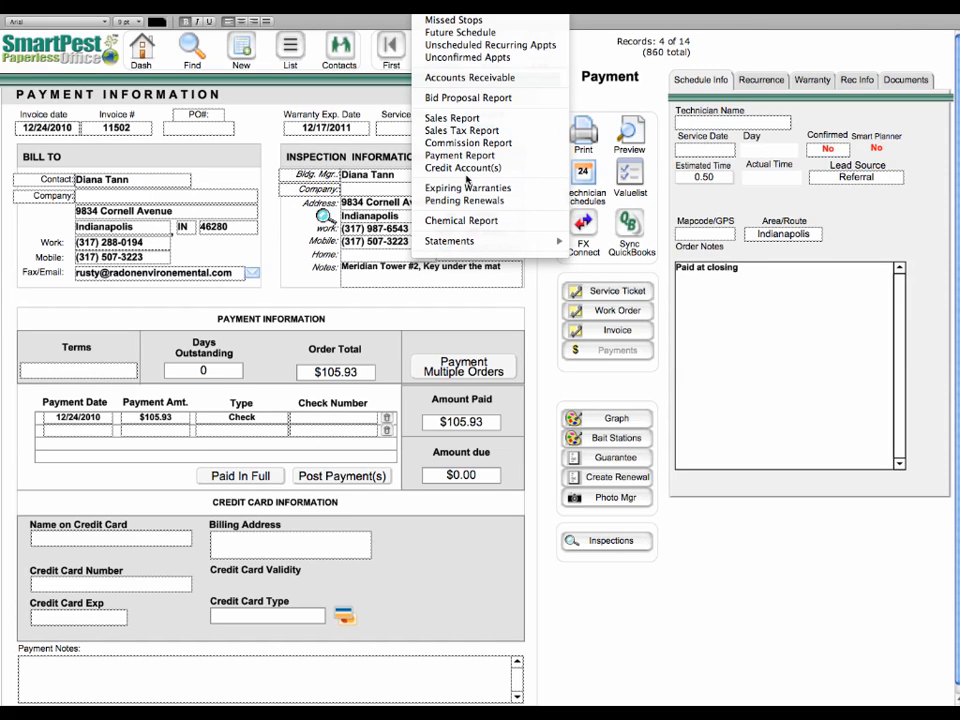
Step: Rerun the Expiring Warranties report for 12/1/2010–12/31/2010, now listing 12 warranties
left_click(468, 188)
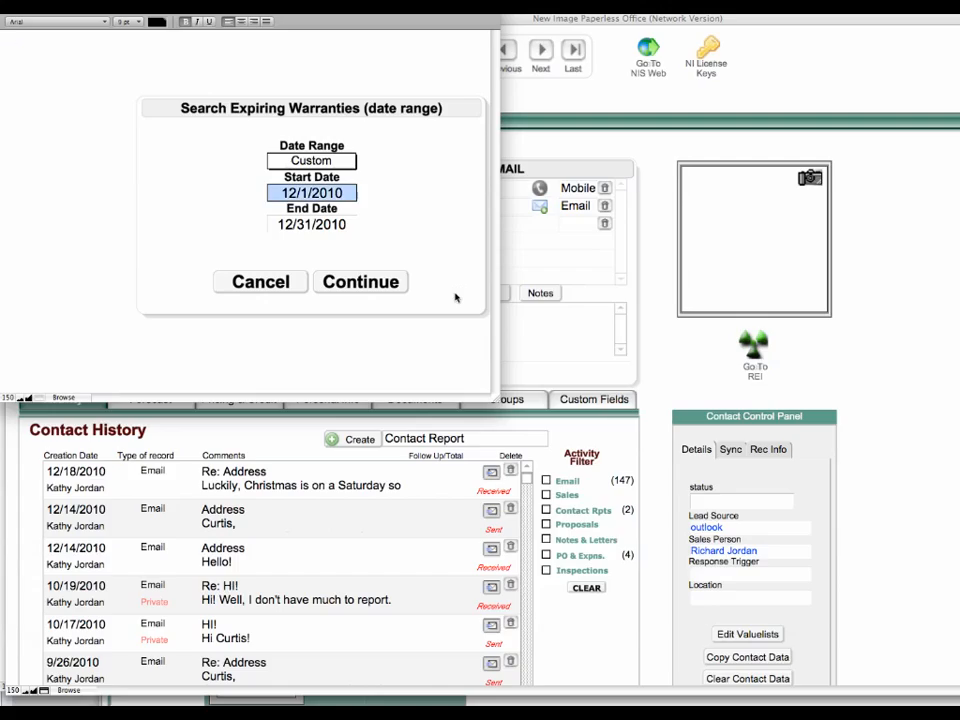
left_click(312, 224)
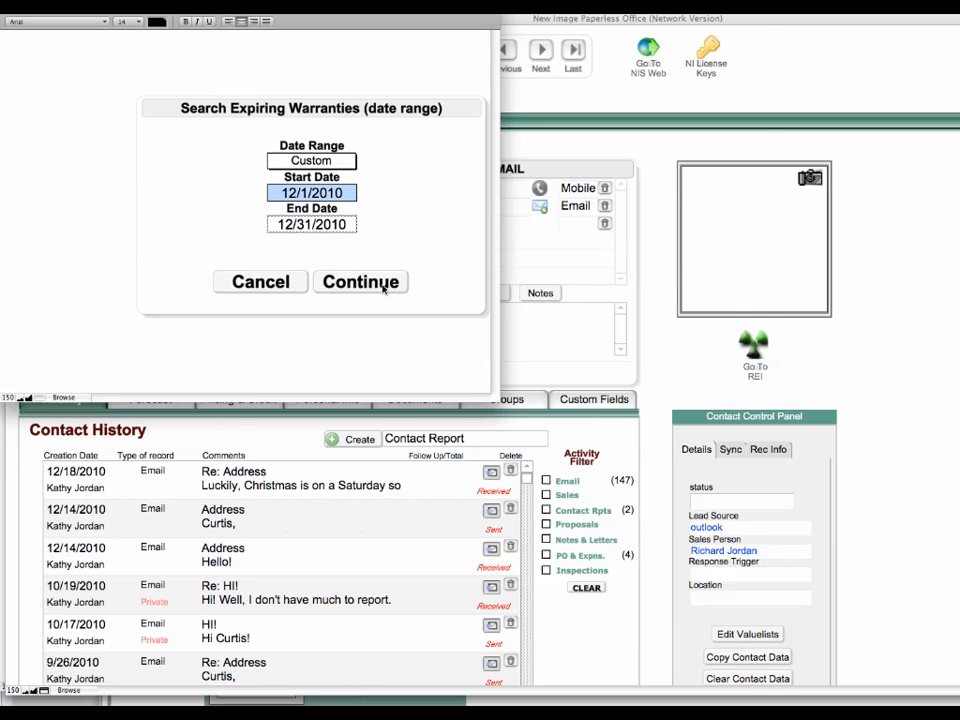
left_click(360, 280)
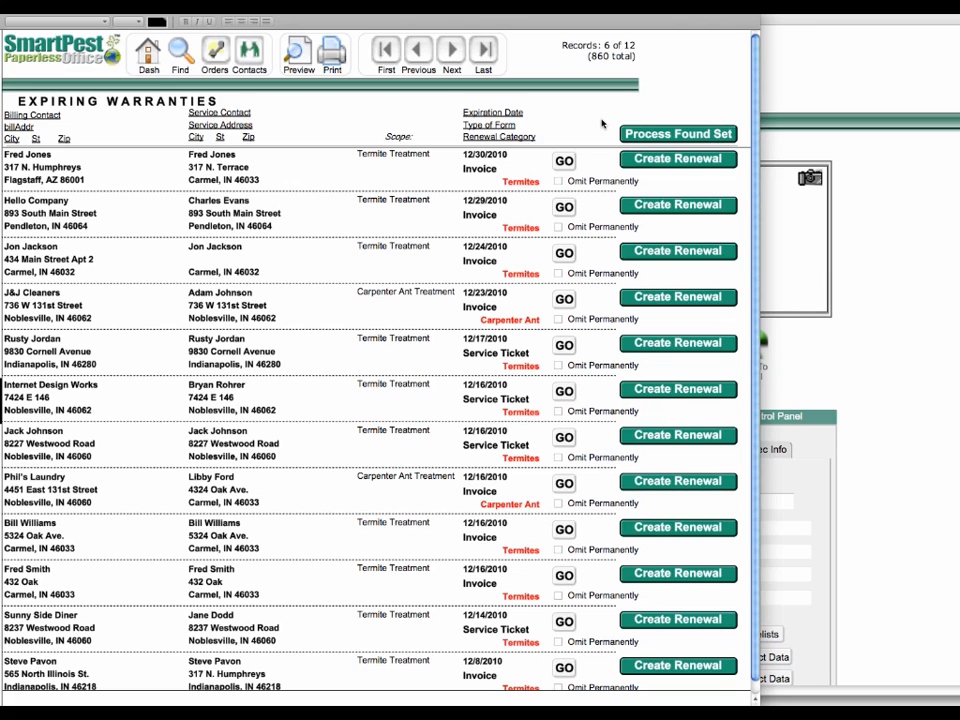
mouse_move(400, 154)
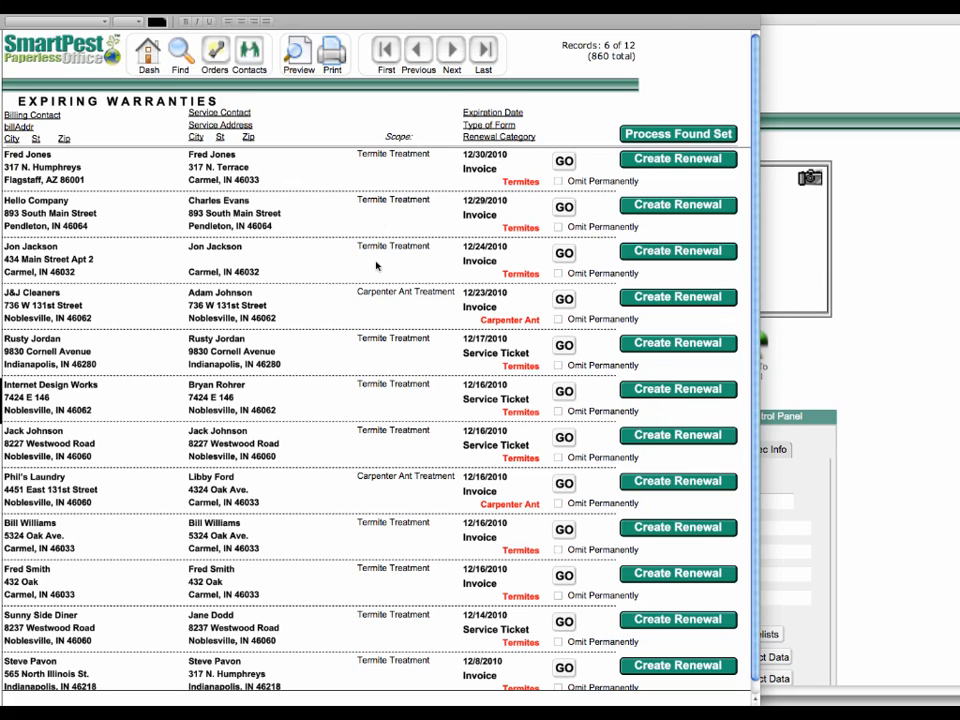
mouse_move(372, 296)
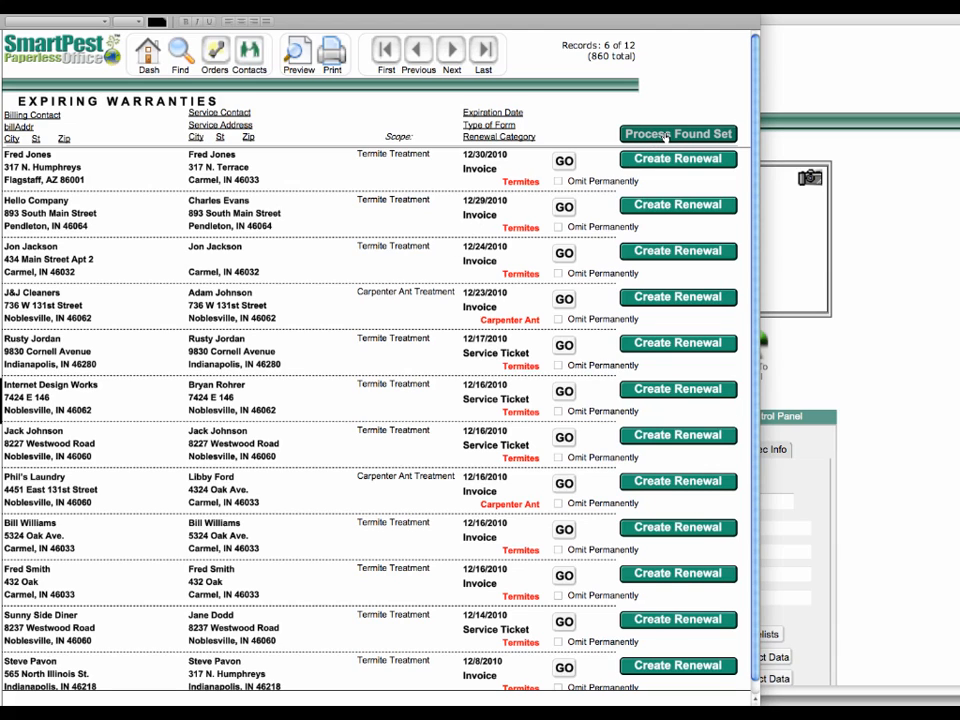
Step: Process the found set to create renewals for all 12 warranties and answer the print prompt
left_click(678, 132)
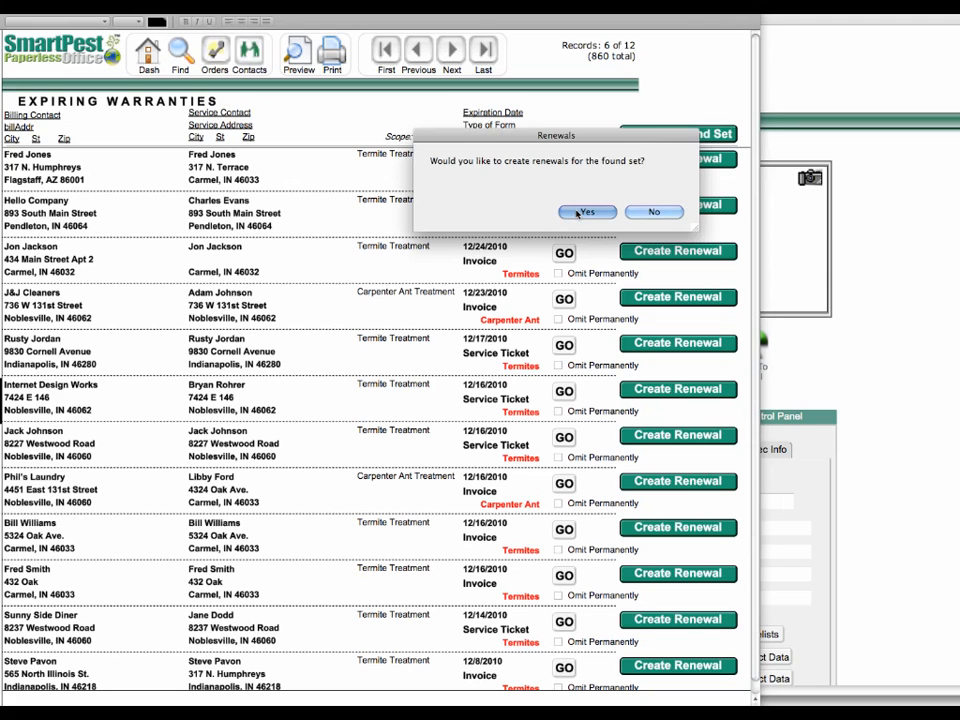
left_click(588, 212)
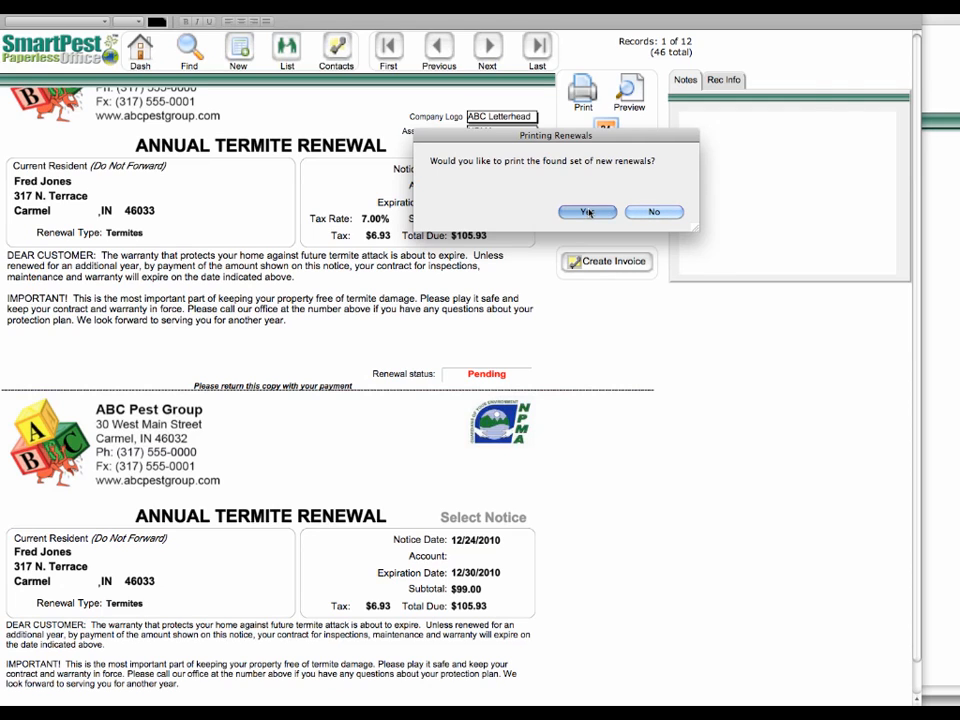
left_click(582, 212)
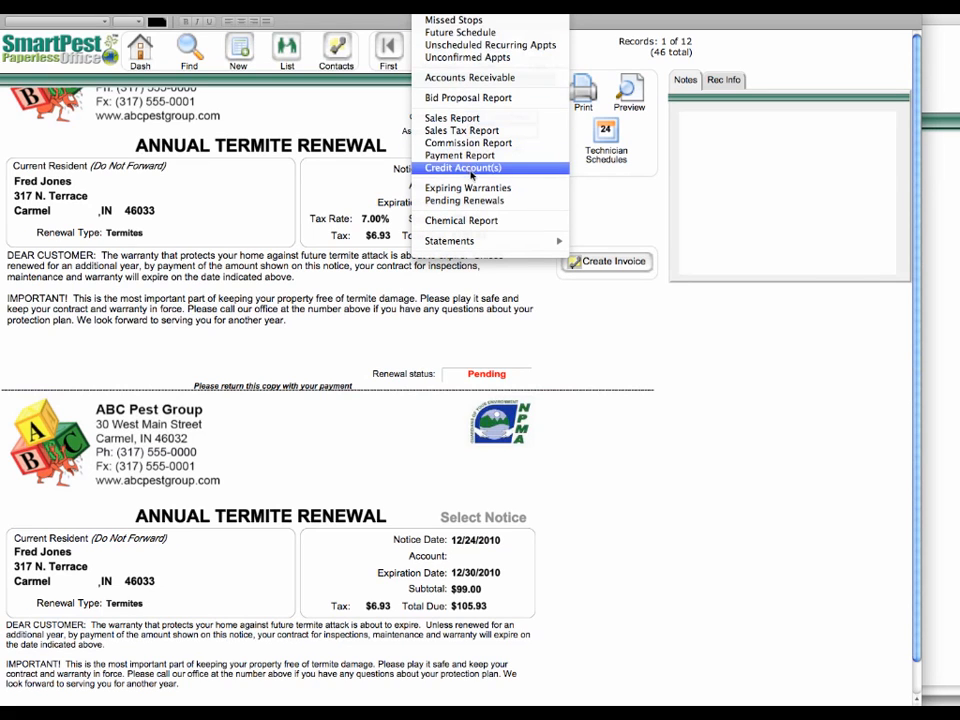
Step: Rerun Expiring Warranties for This Month, finding none, and dismiss the message
left_click(468, 188)
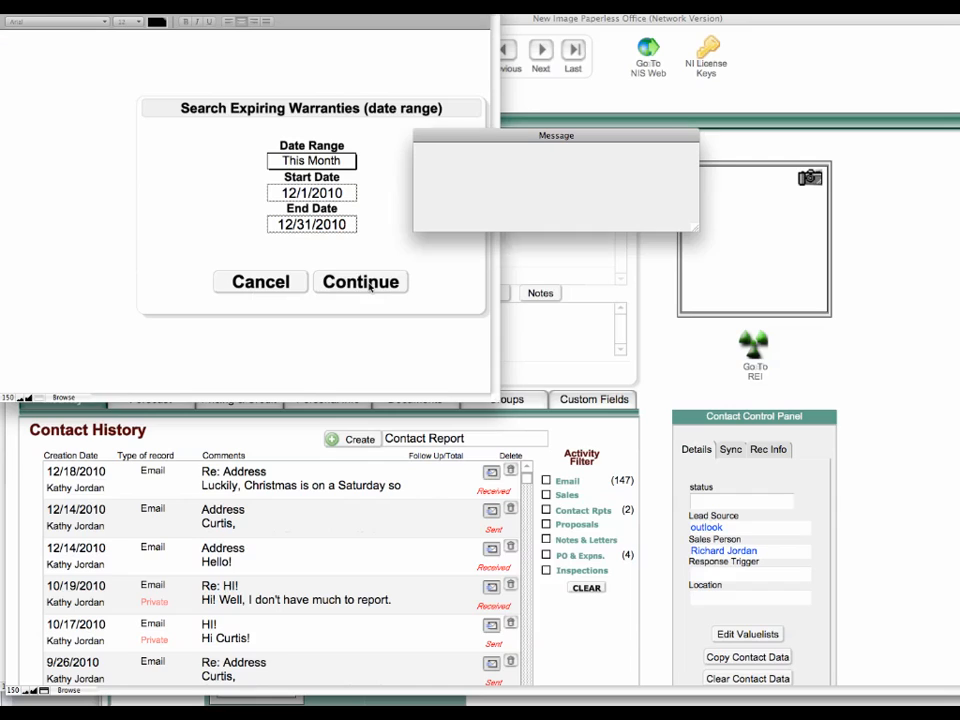
left_click(360, 280)
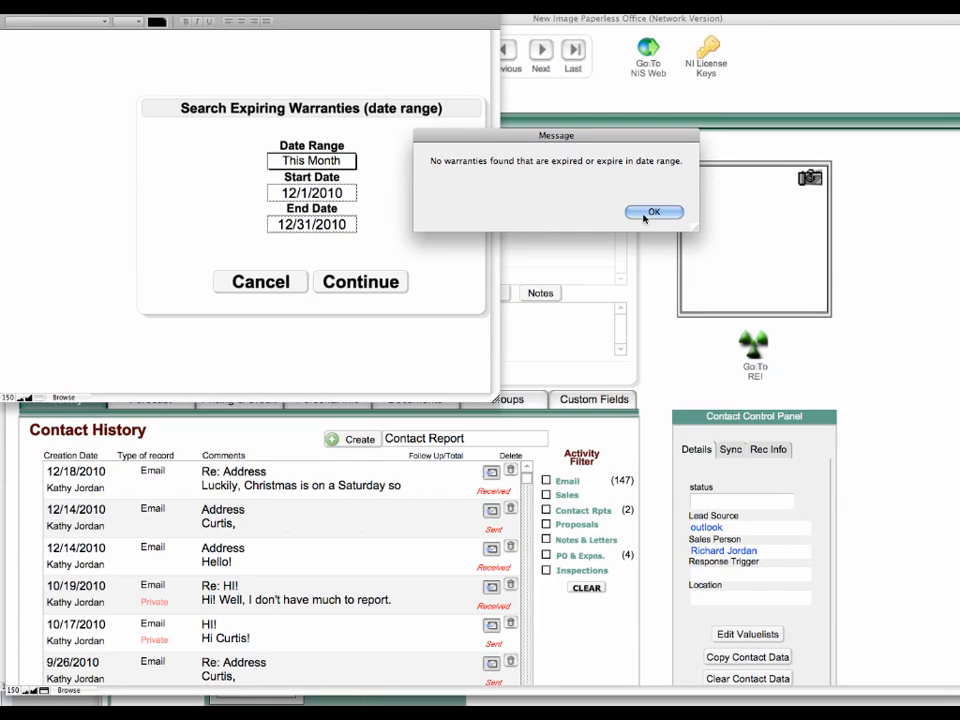
left_click(652, 212)
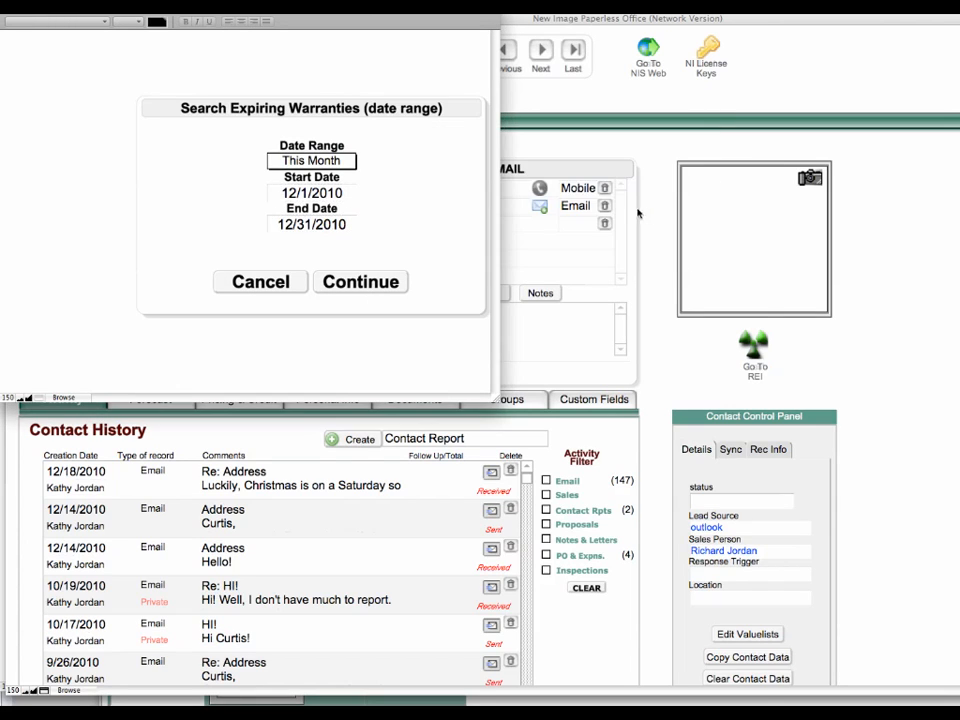
left_click(360, 280)
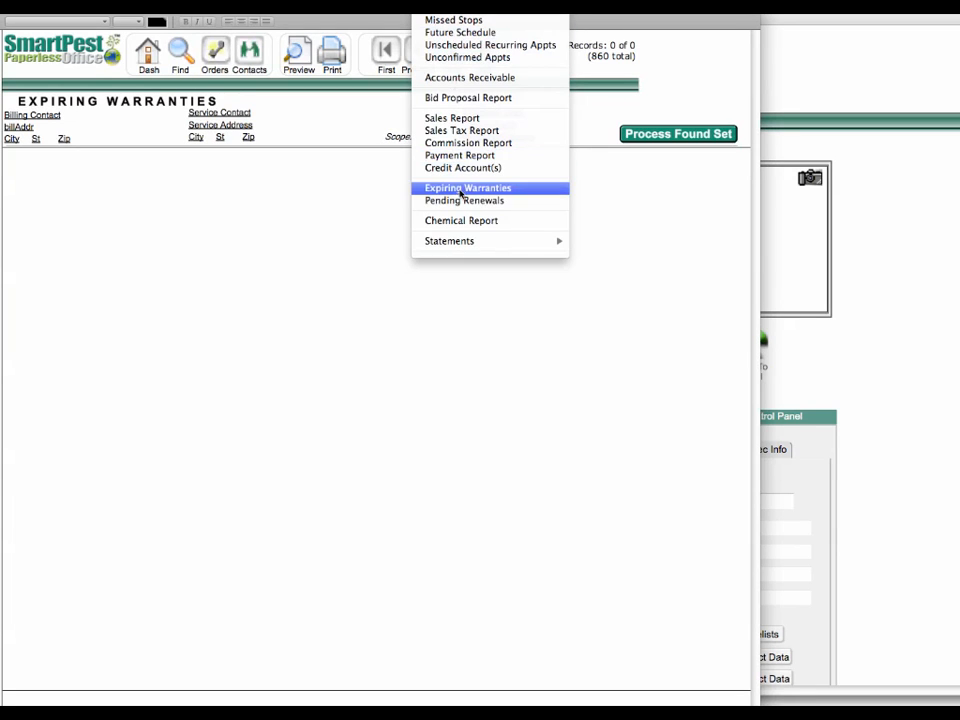
Step: Start a Pending Renewals search from the Reports menu
left_click(464, 200)
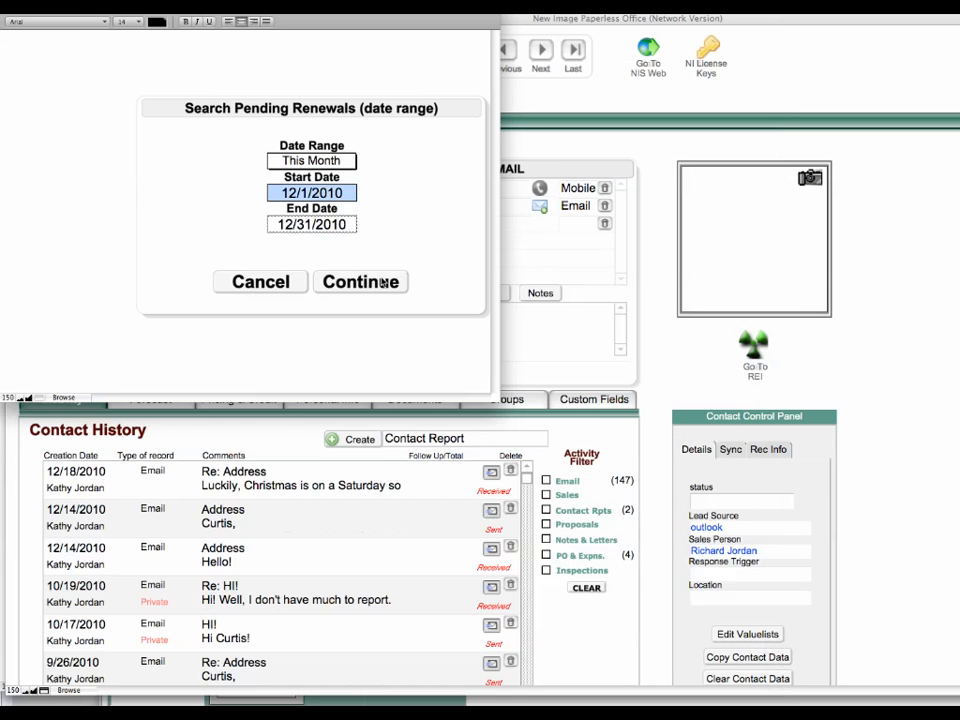
Step: List this month's 12 pending renewals and create an invoice from the 317 N. Terrace renewal
left_click(360, 280)
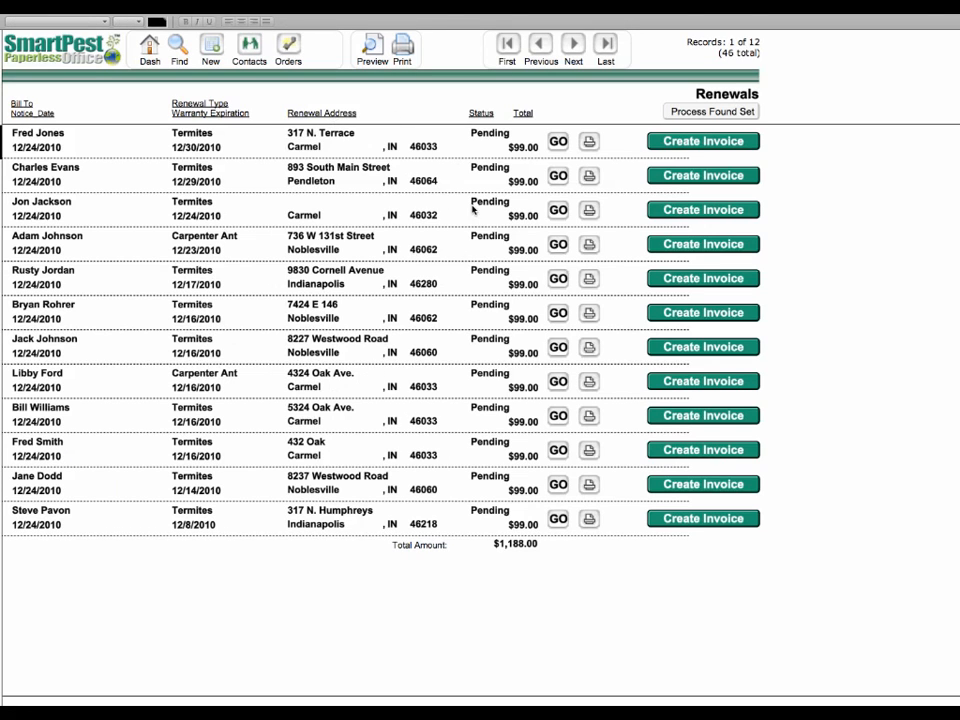
mouse_move(492, 152)
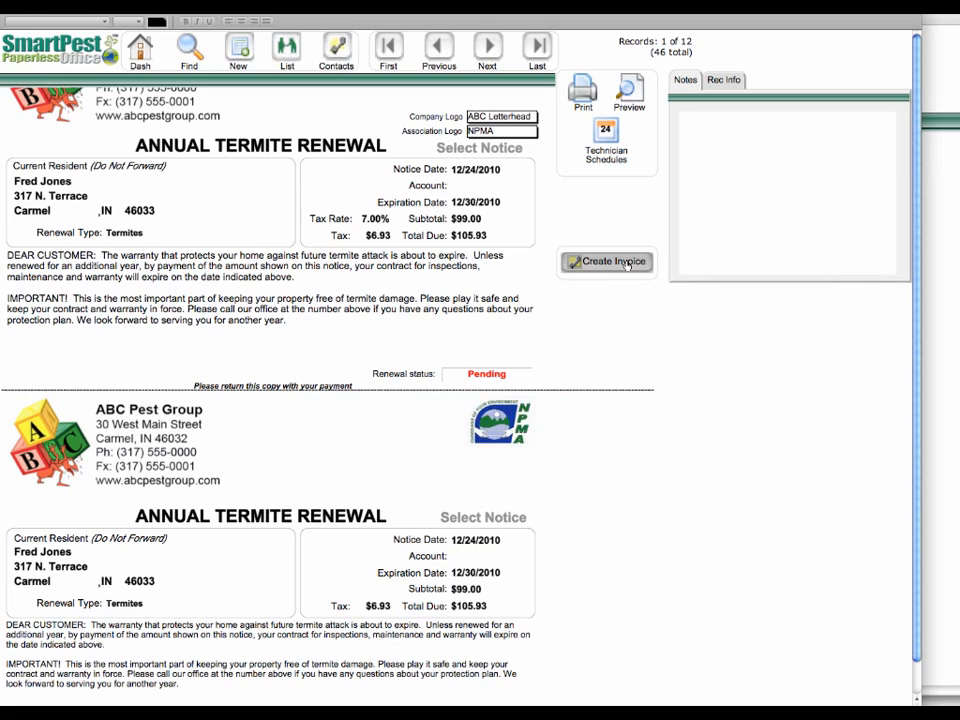
left_click(606, 262)
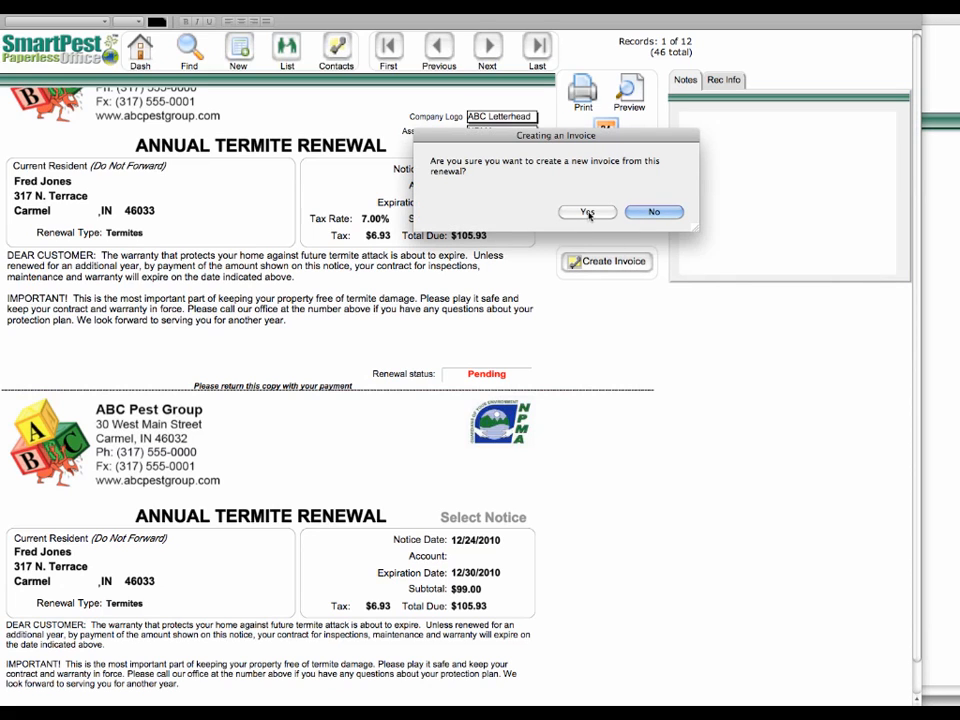
left_click(584, 212)
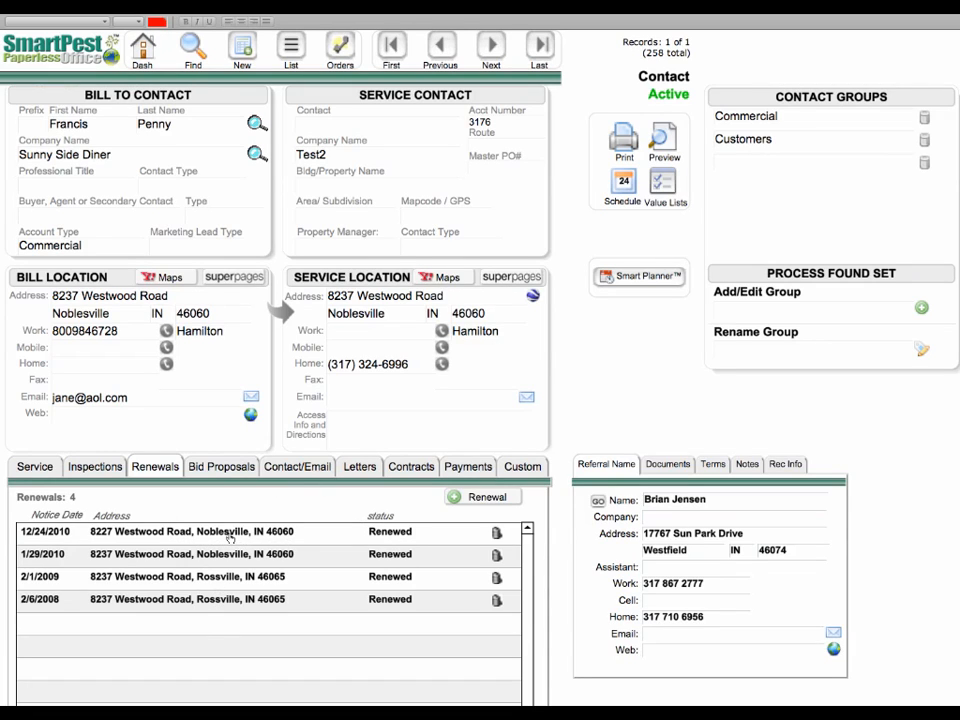
mouse_move(196, 518)
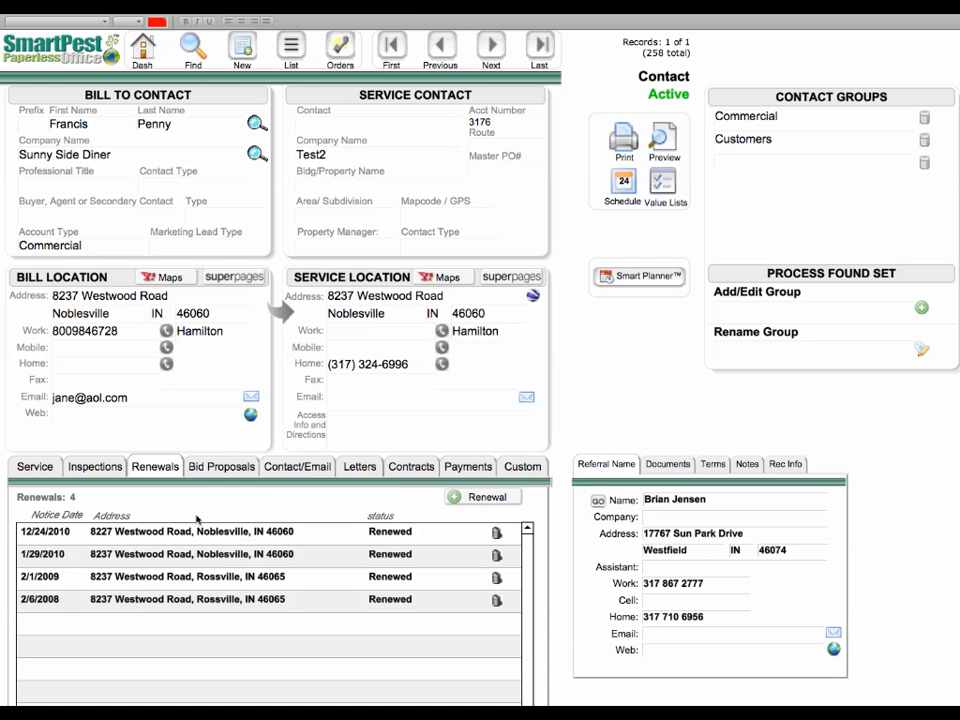